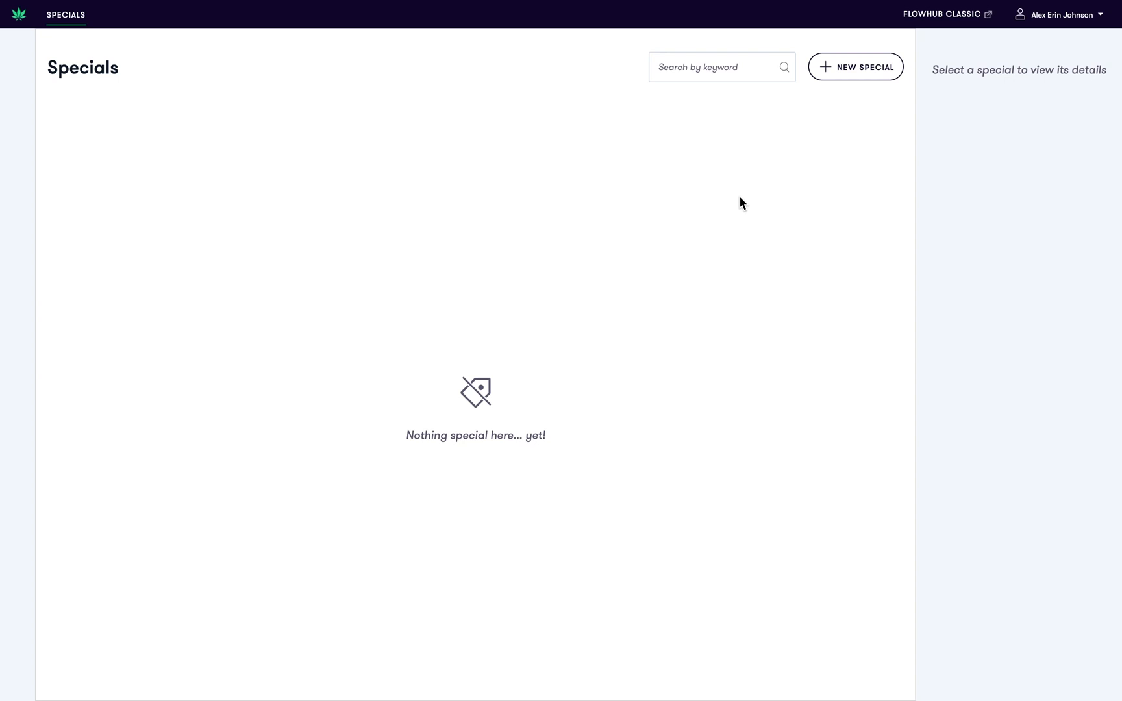
Start a new special from the Specials page
left_click(856, 66)
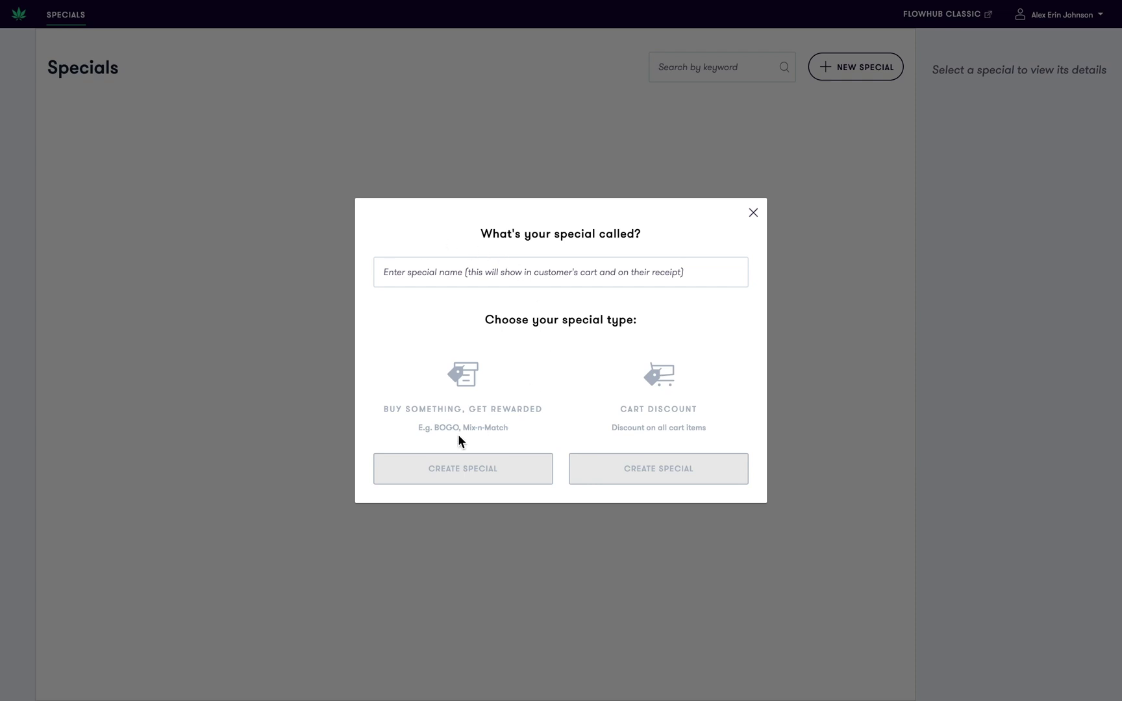
mouse_move(499, 471)
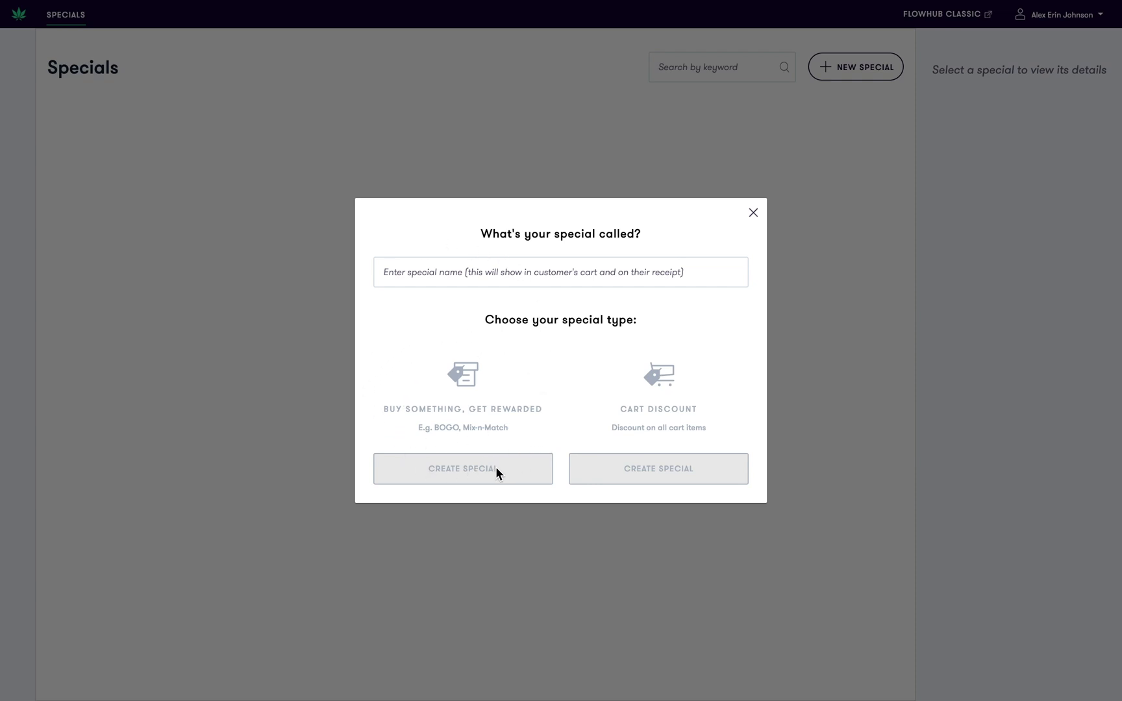
mouse_move(560, 328)
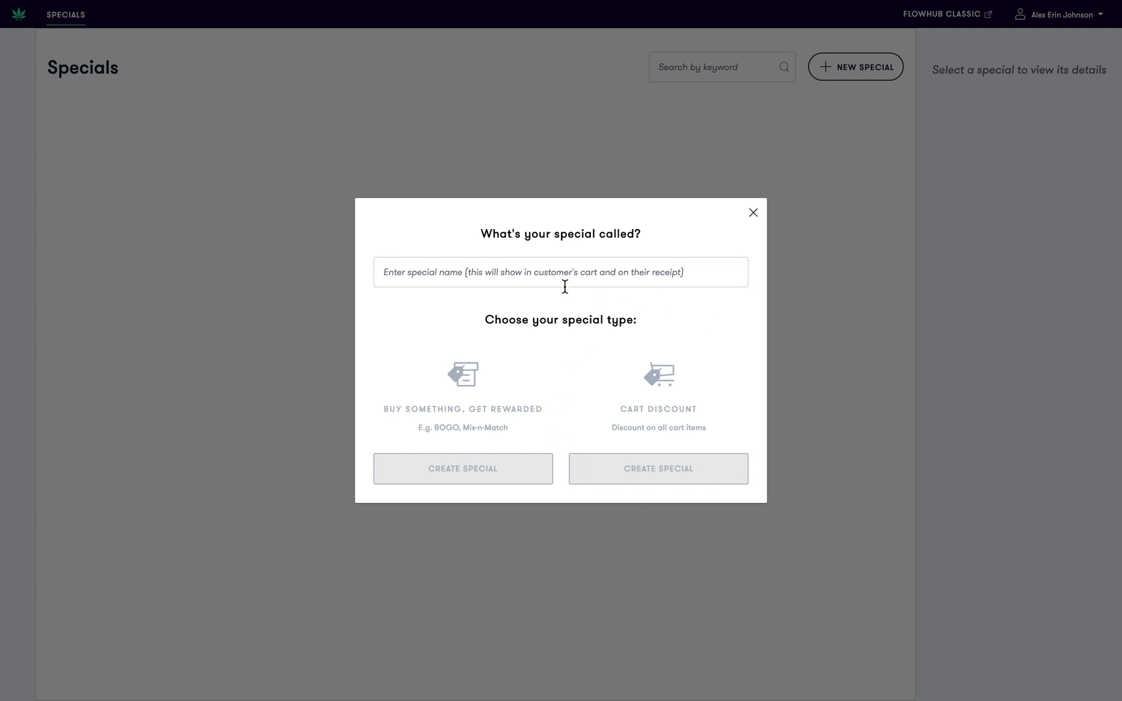
Enter '15% Off Employees' as the special's name
left_click(560, 272)
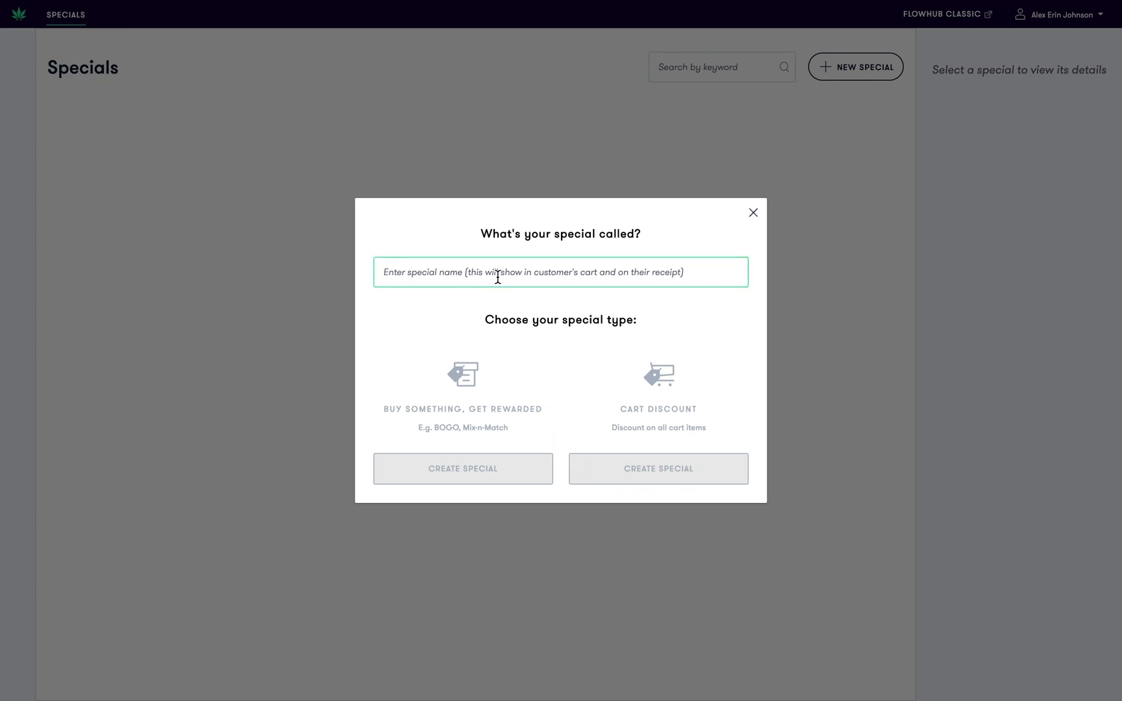
type("15%")
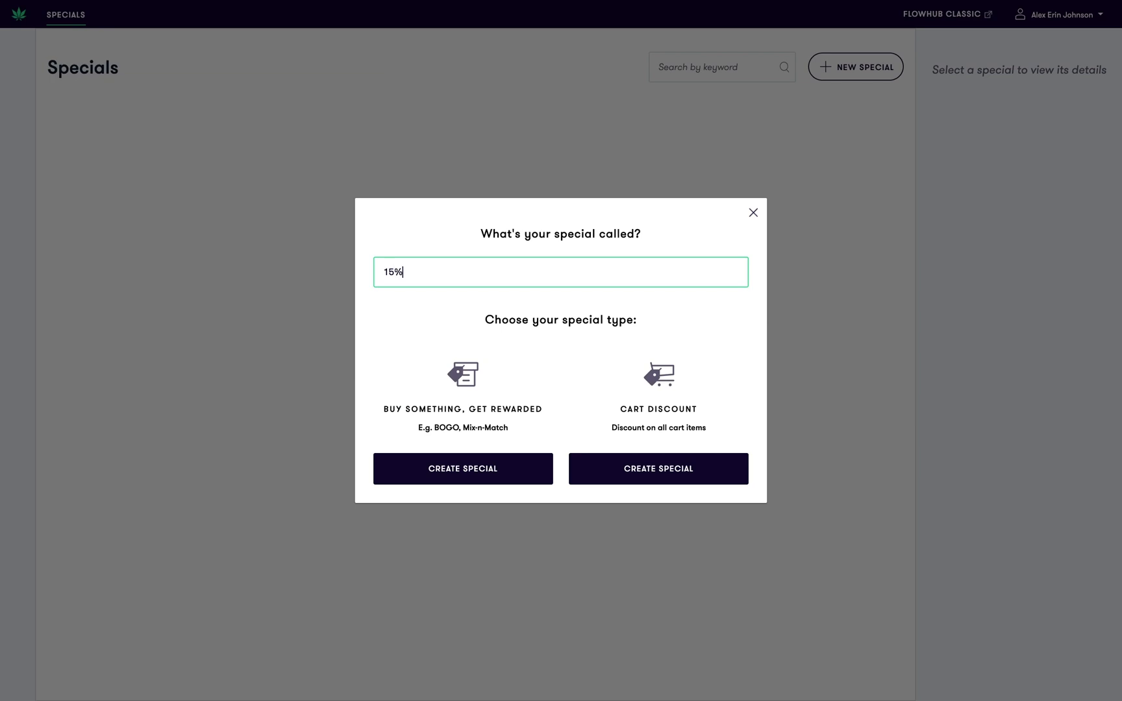
type("Off Em")
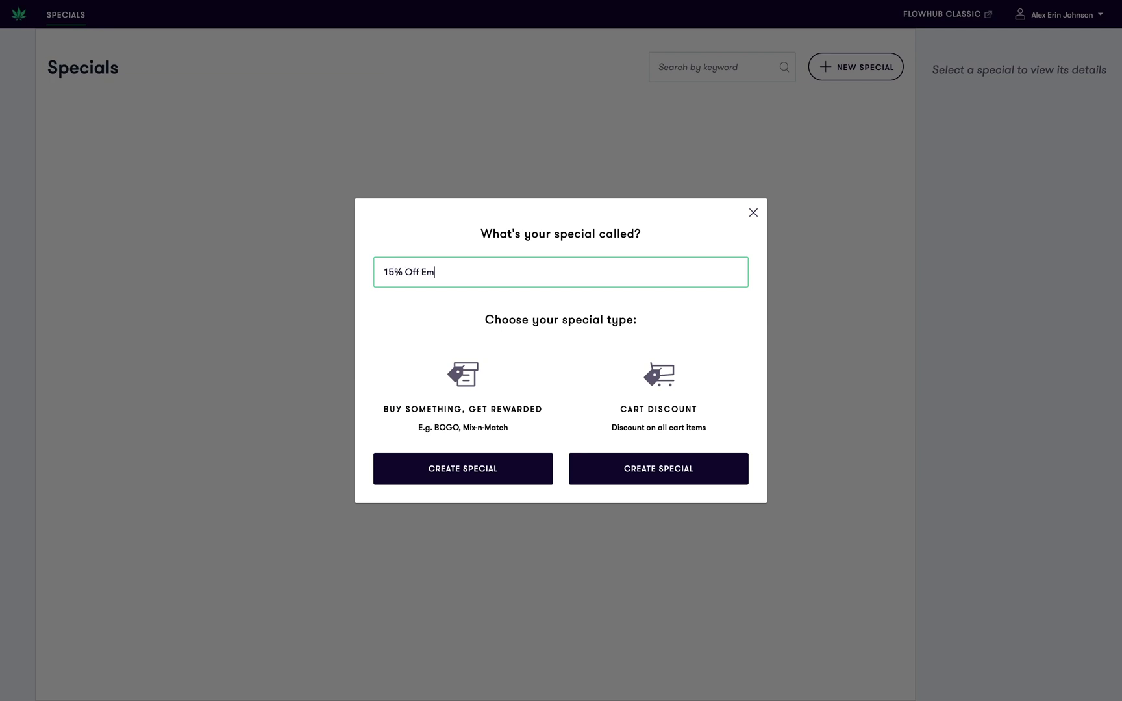
type("ployees")
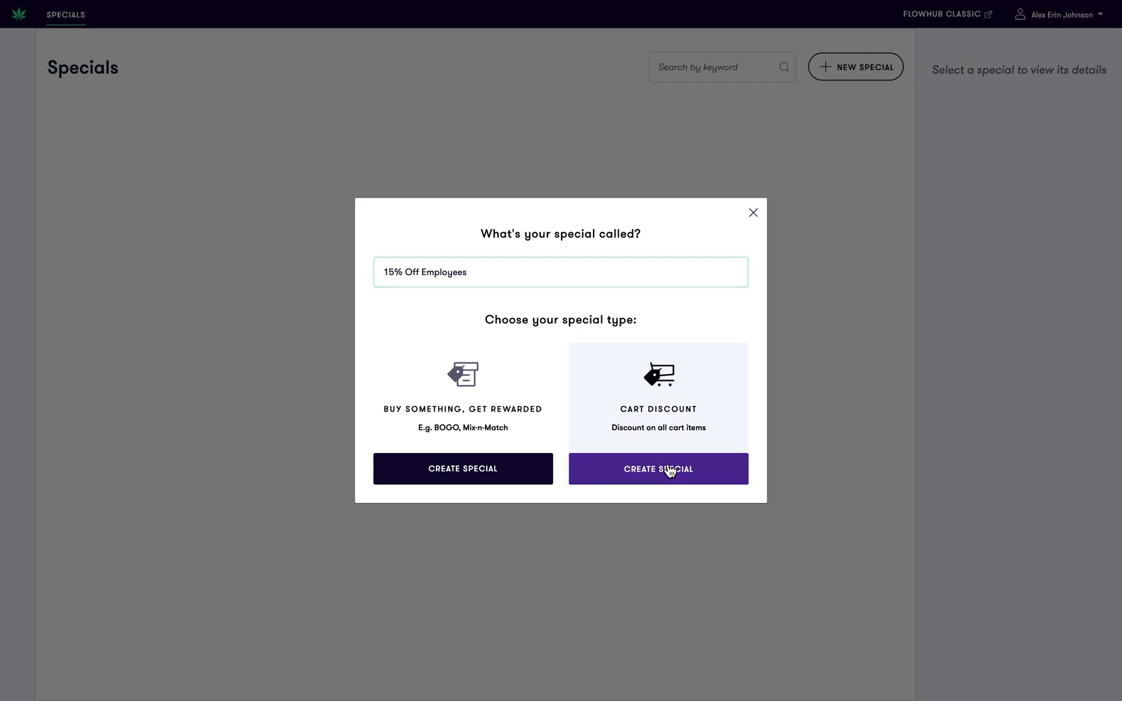
Create 15% Off Employees as a Cart Discount special
left_click(657, 469)
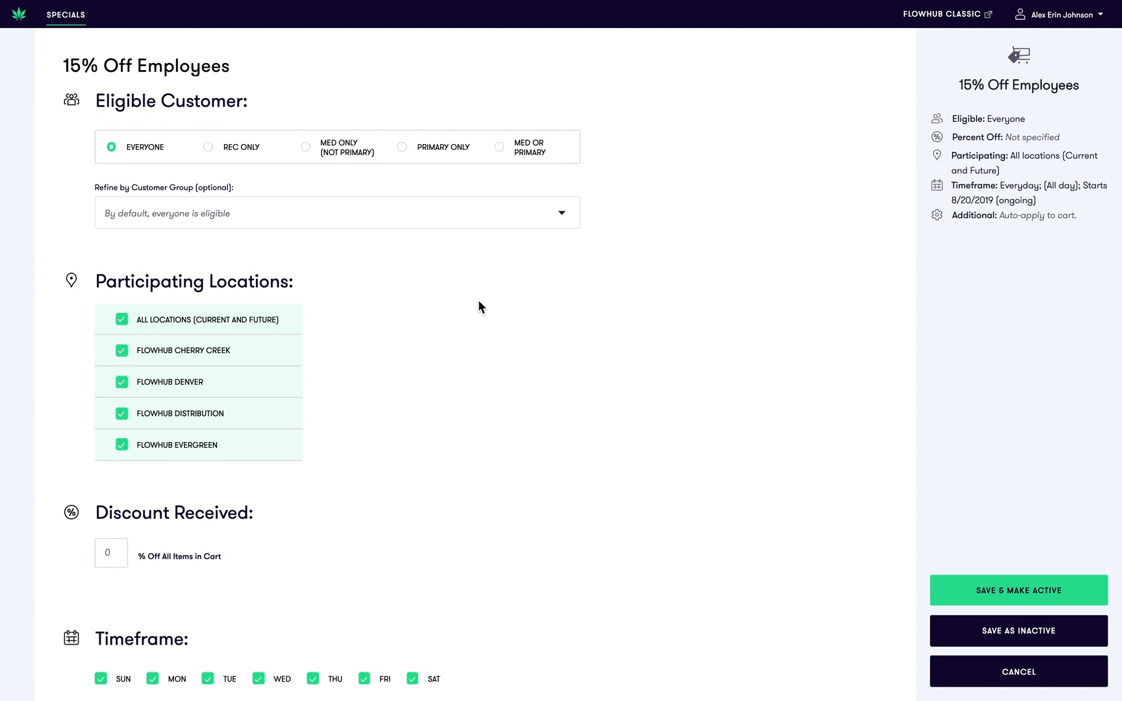
mouse_move(648, 249)
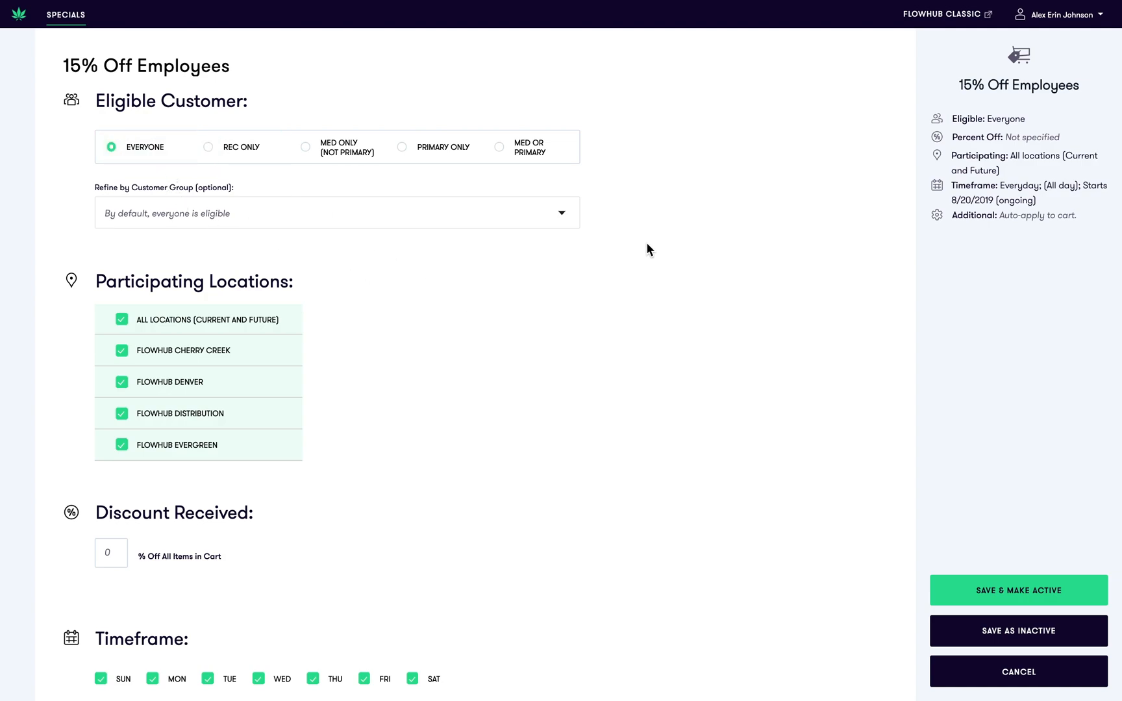
mouse_move(588, 209)
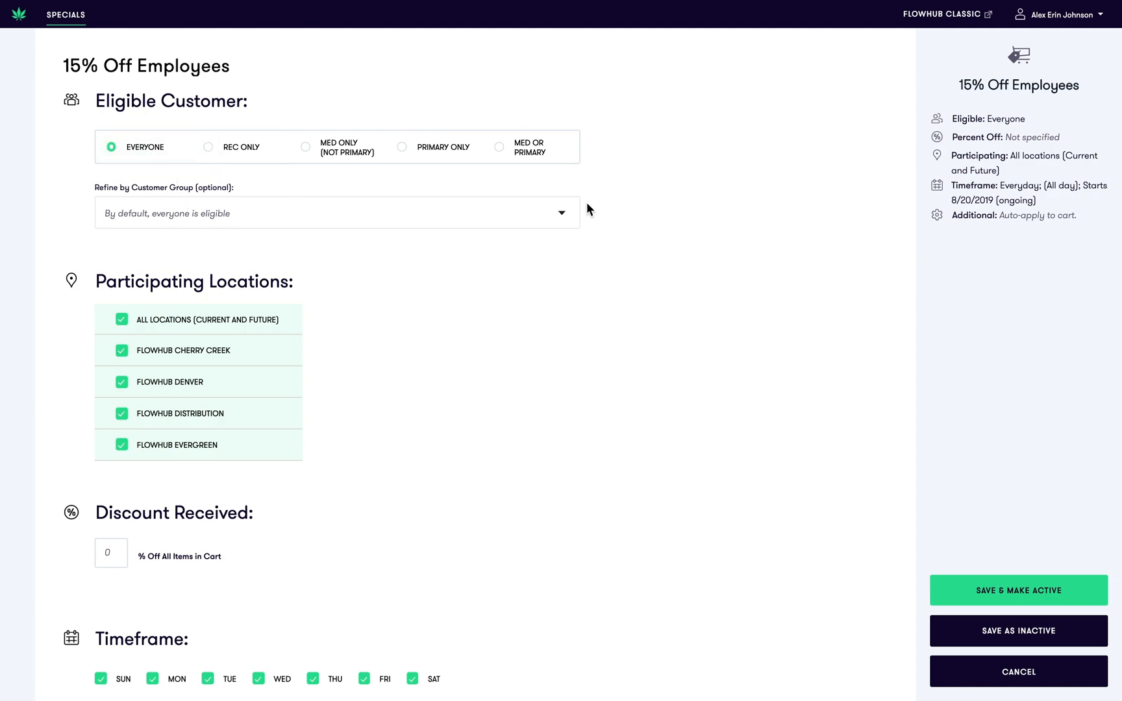
mouse_move(552, 202)
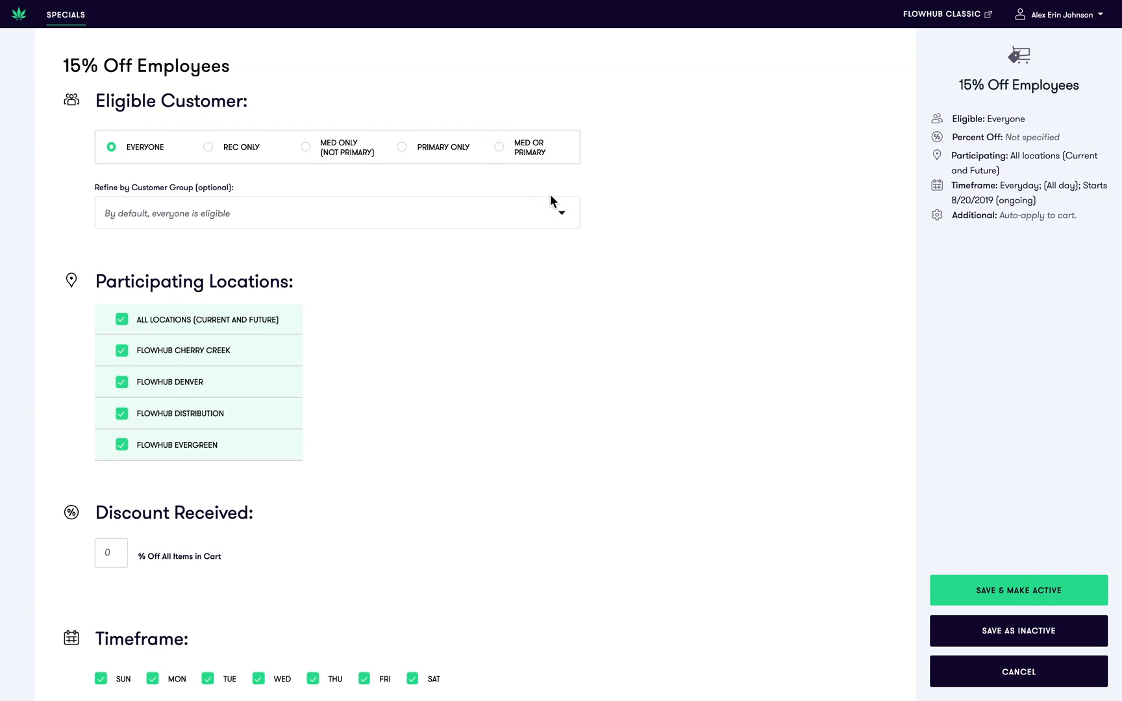
Refine eligibility to the Employee customer group only
left_click(337, 213)
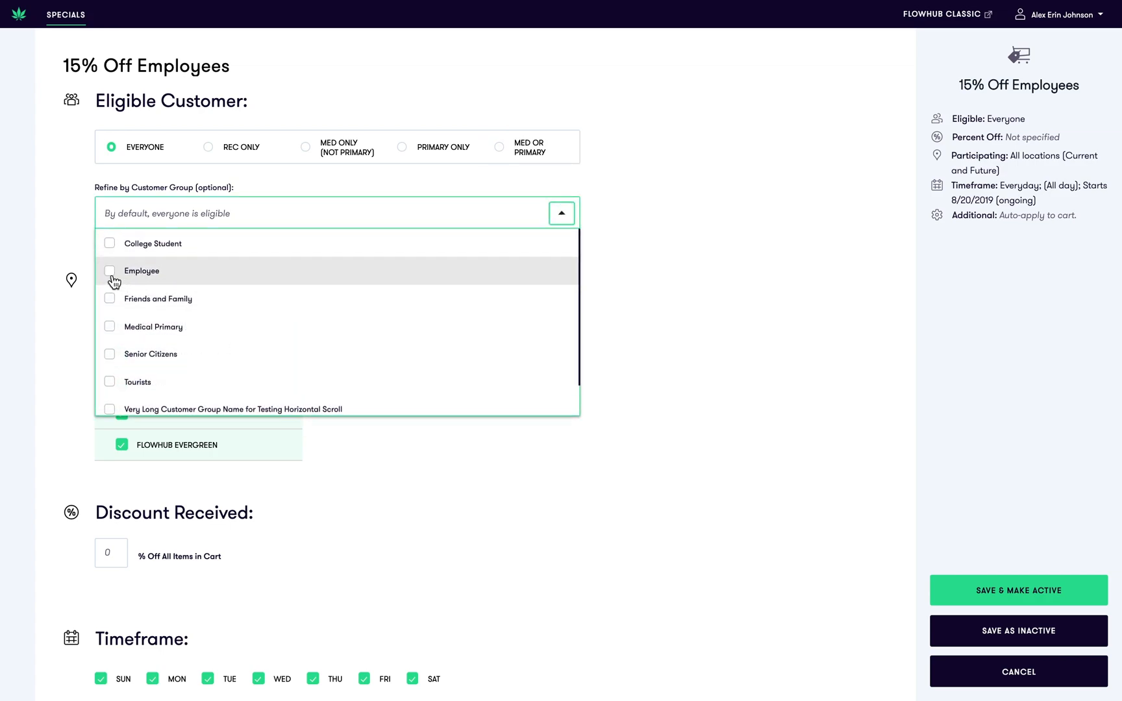
left_click(109, 270)
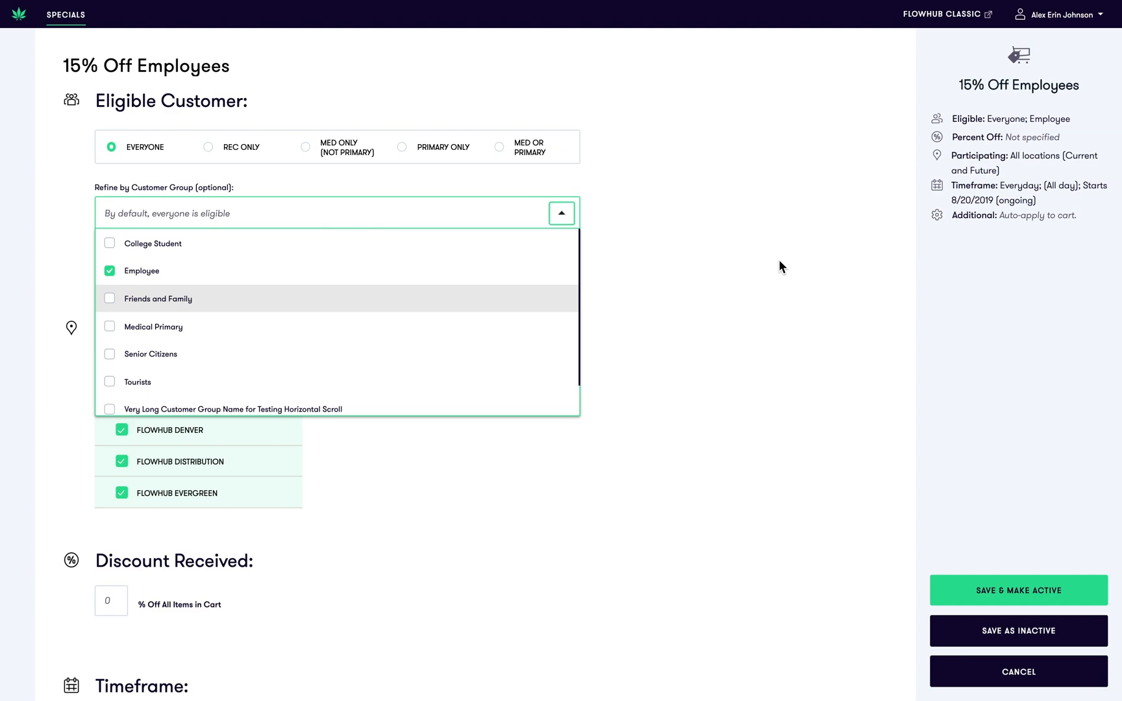
left_click(561, 213)
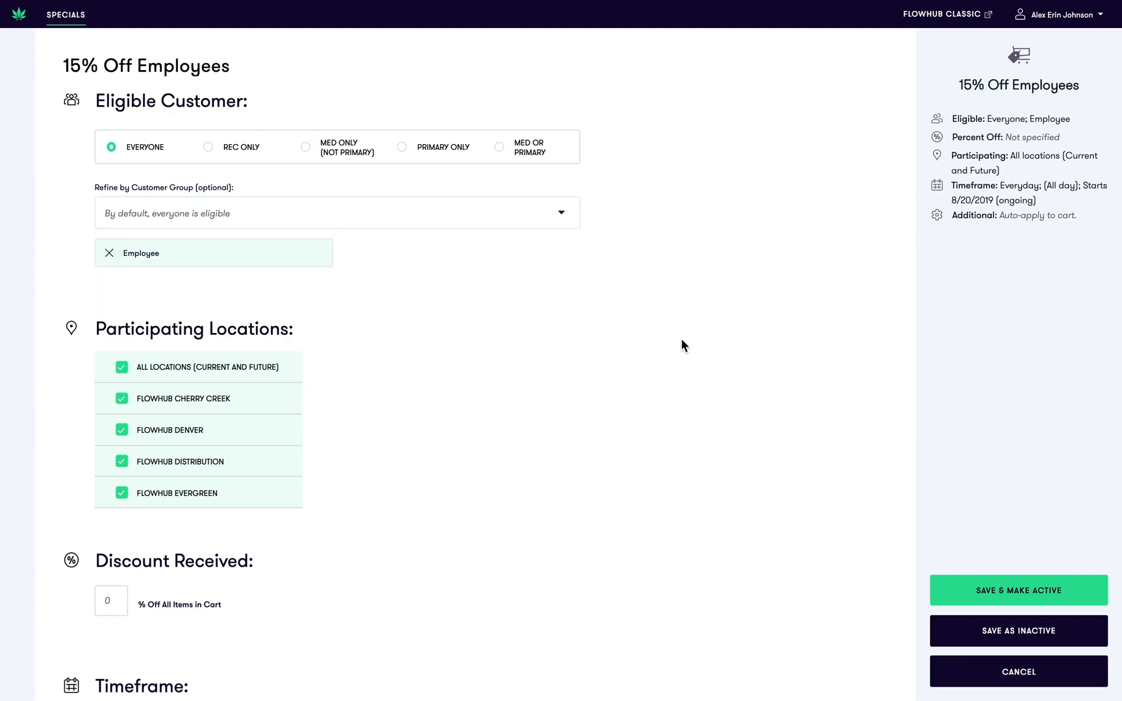
mouse_move(1057, 113)
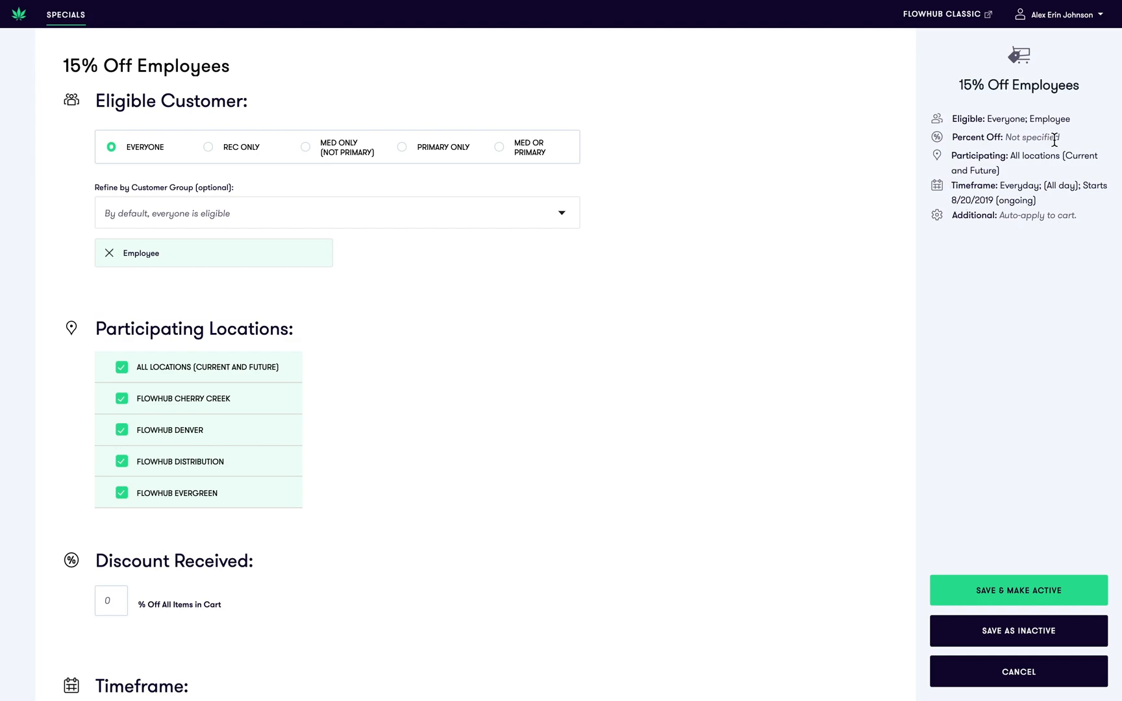
mouse_move(735, 216)
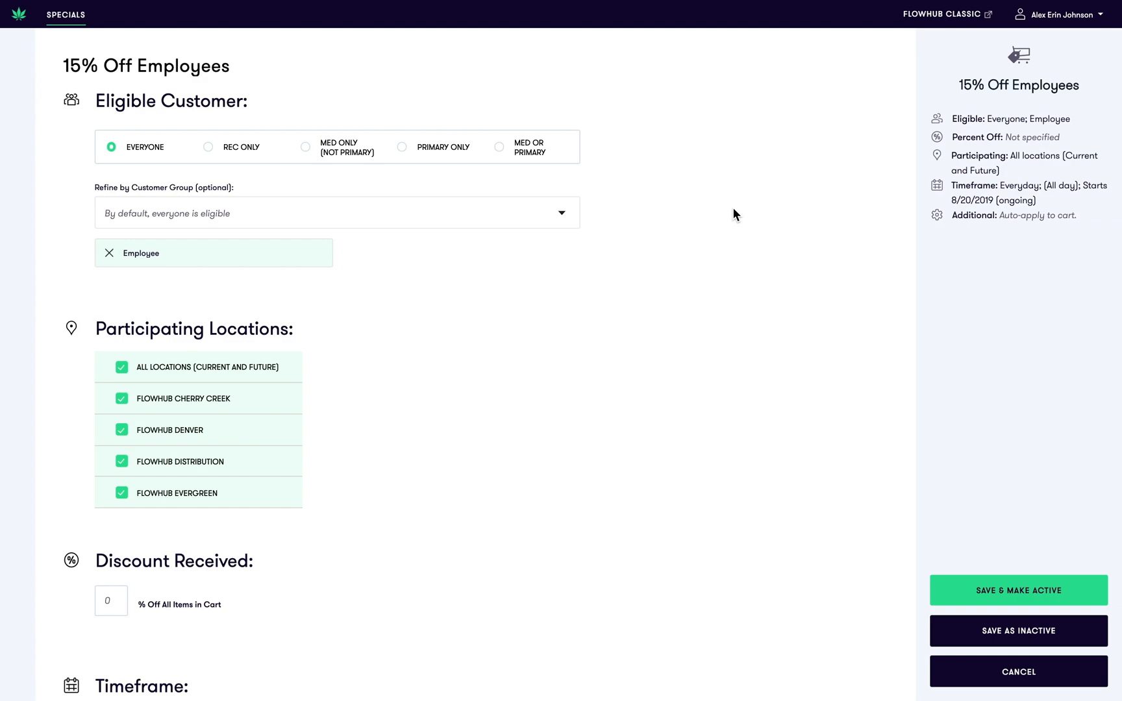
mouse_move(299, 192)
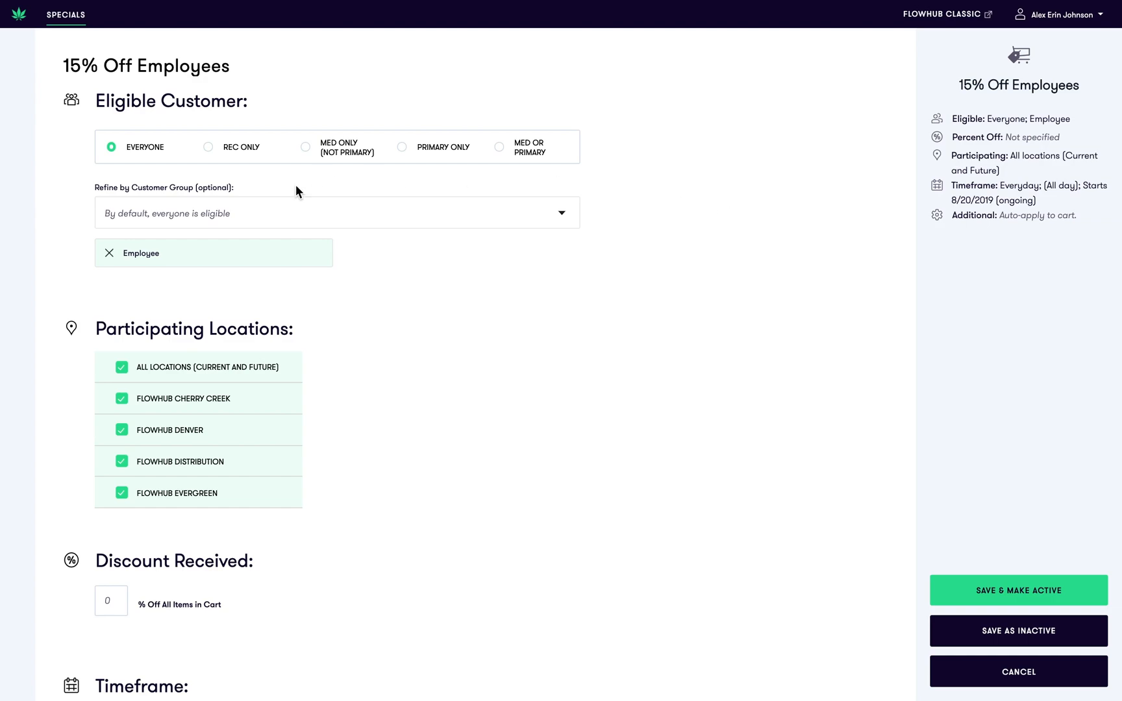
left_click(122, 367)
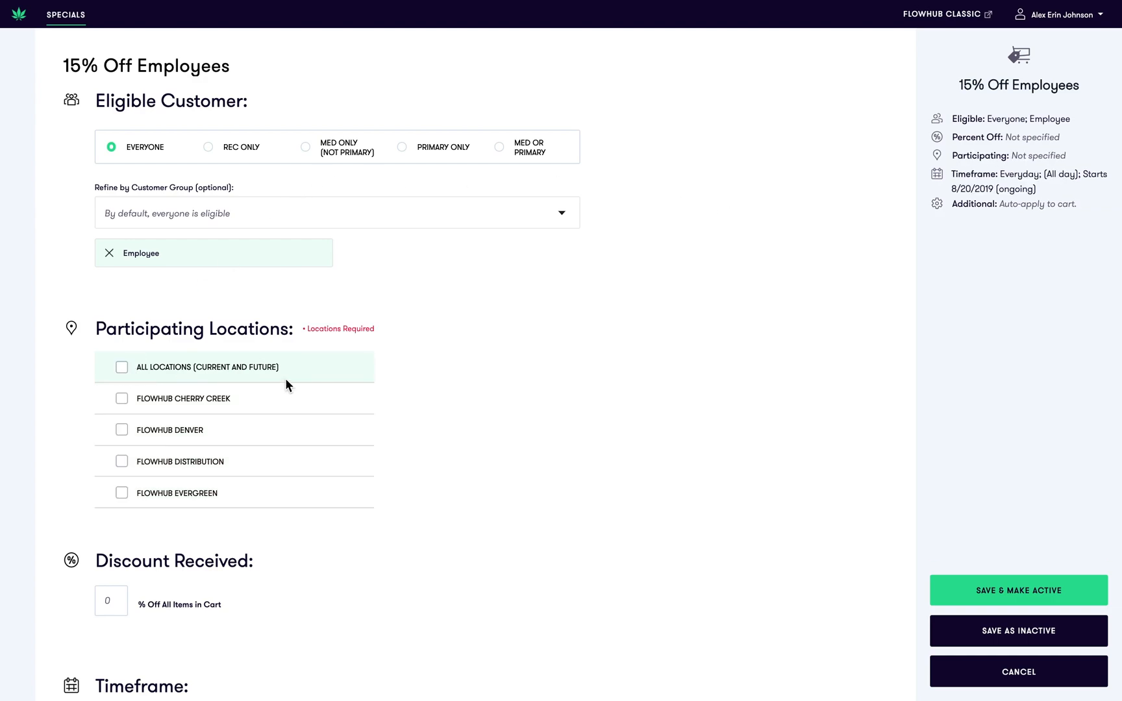
left_click(122, 430)
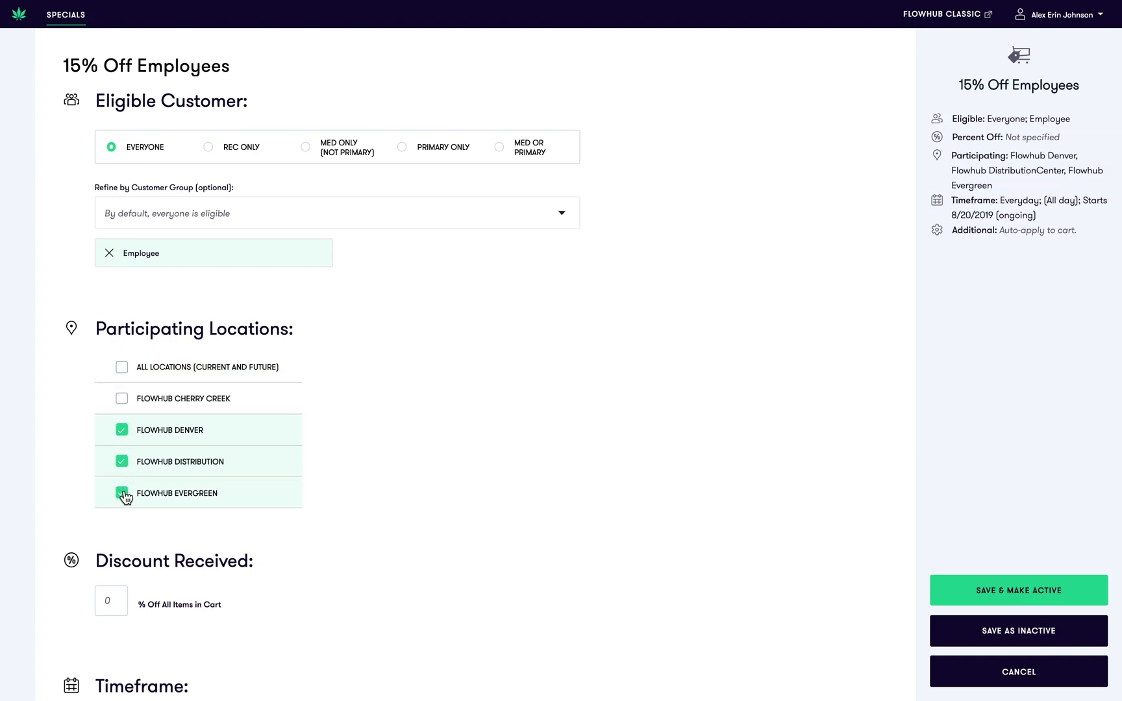
left_click(123, 493)
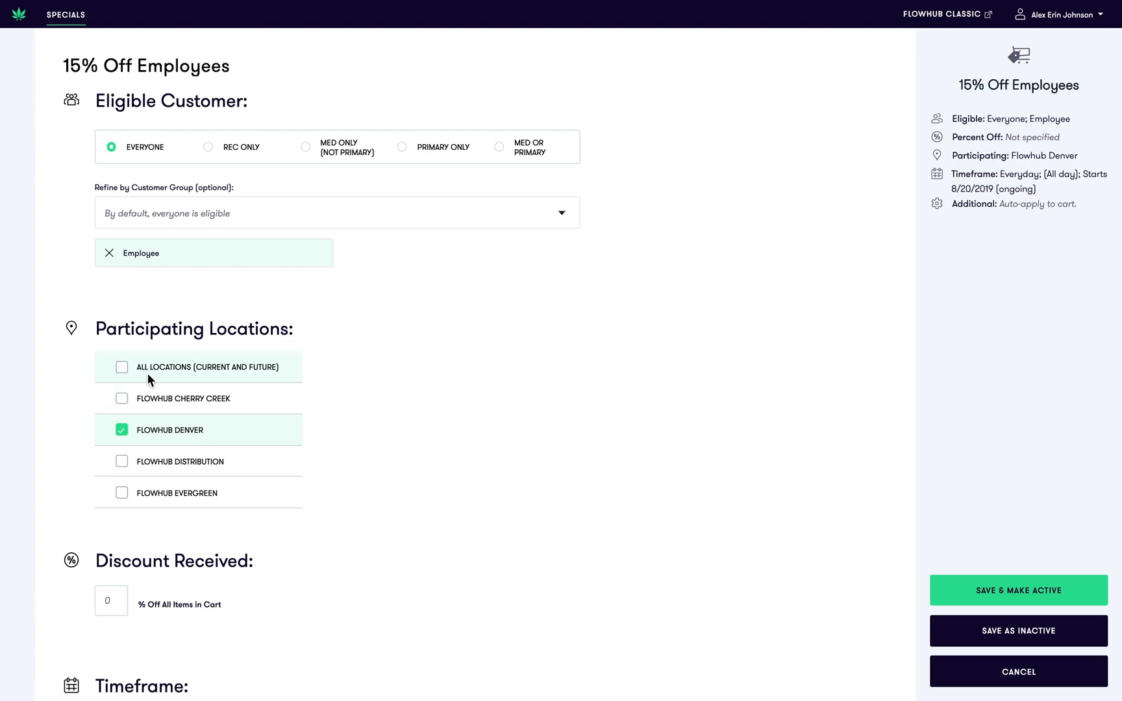
left_click(122, 366)
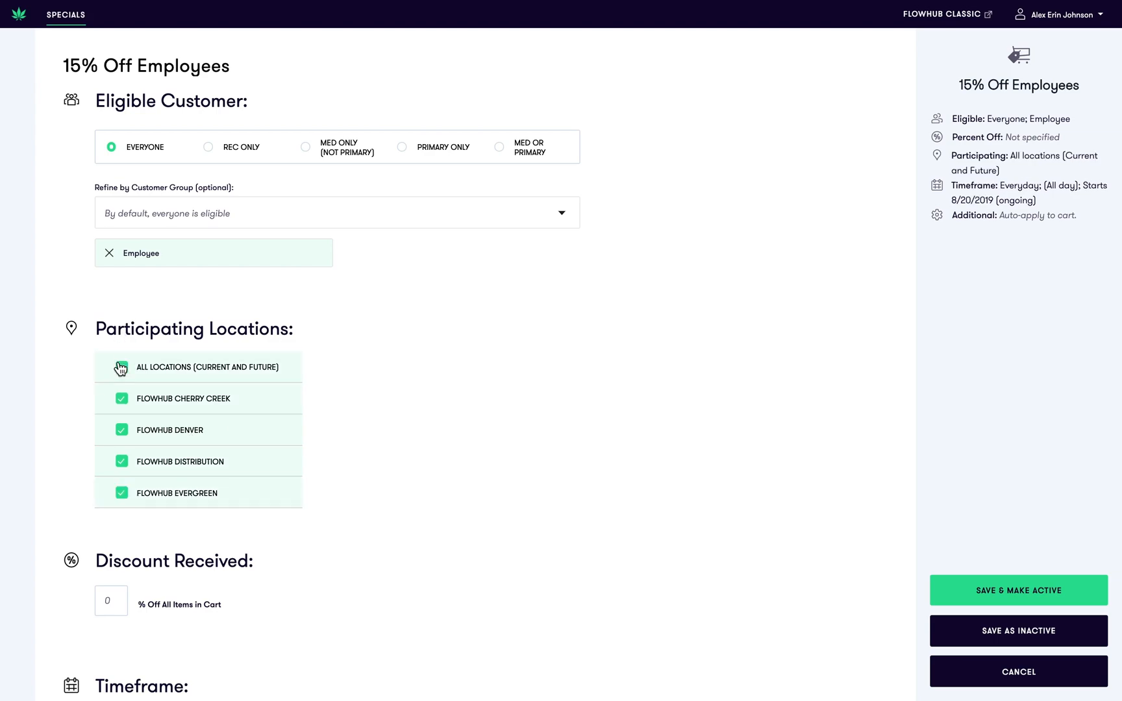
left_click(121, 368)
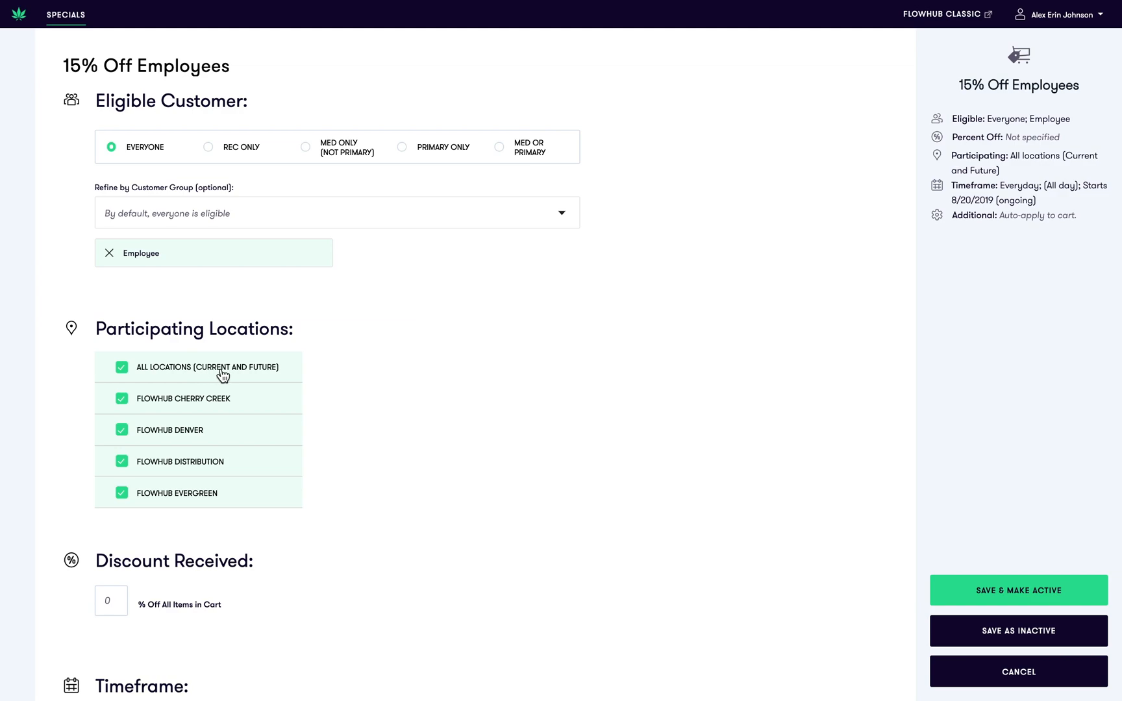
mouse_move(262, 374)
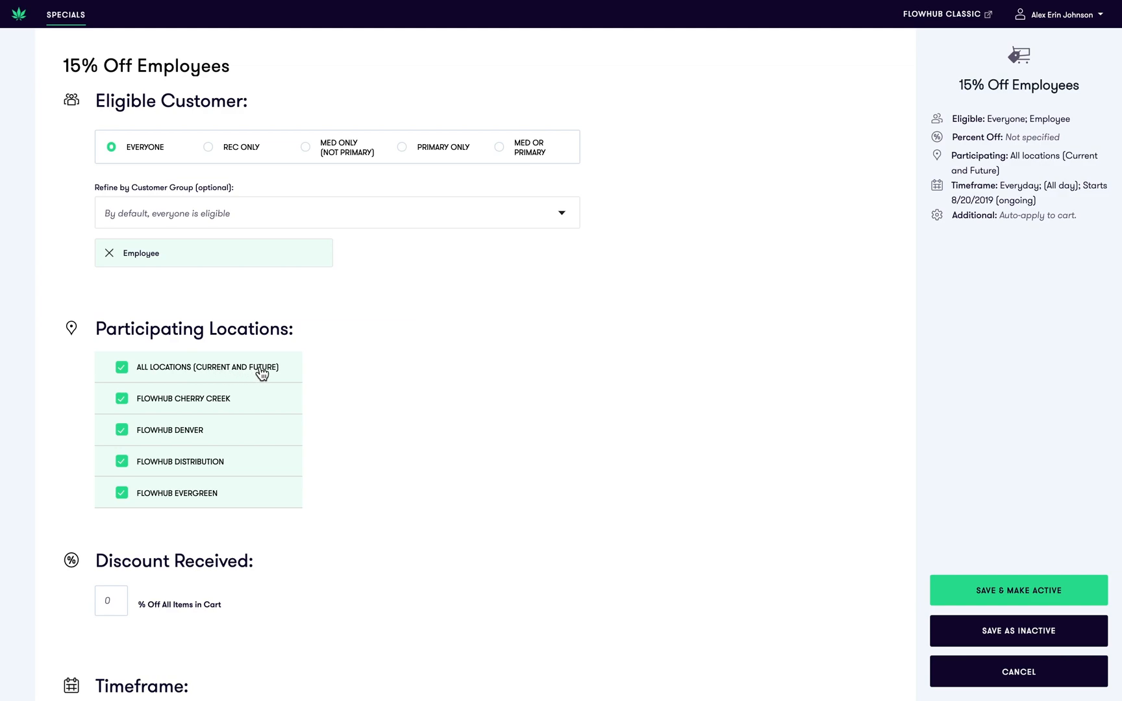
mouse_move(493, 339)
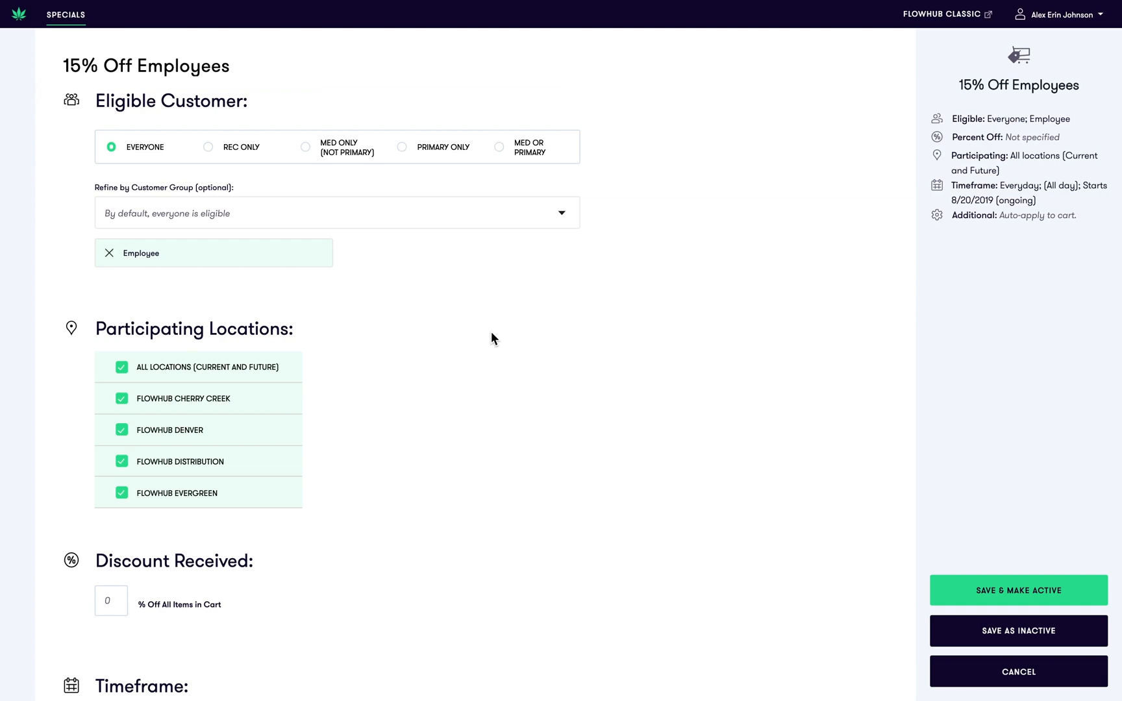
mouse_move(447, 381)
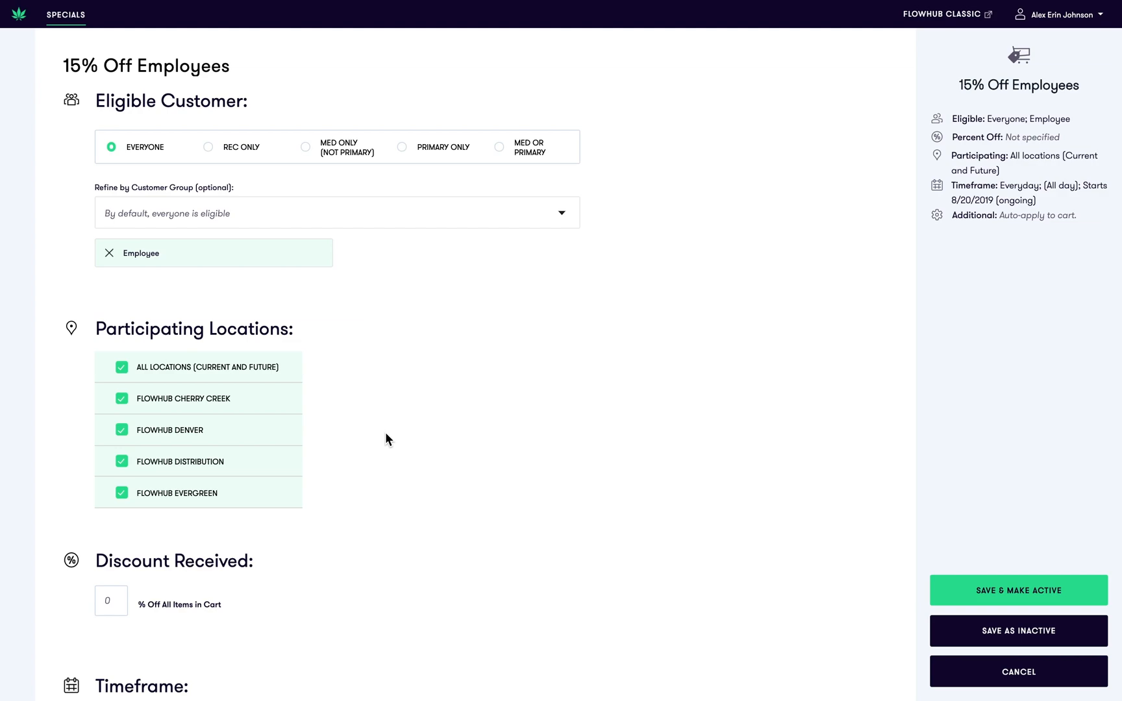
Set Discount Received to 15 percent off all items in the cart
scroll("down", 3)
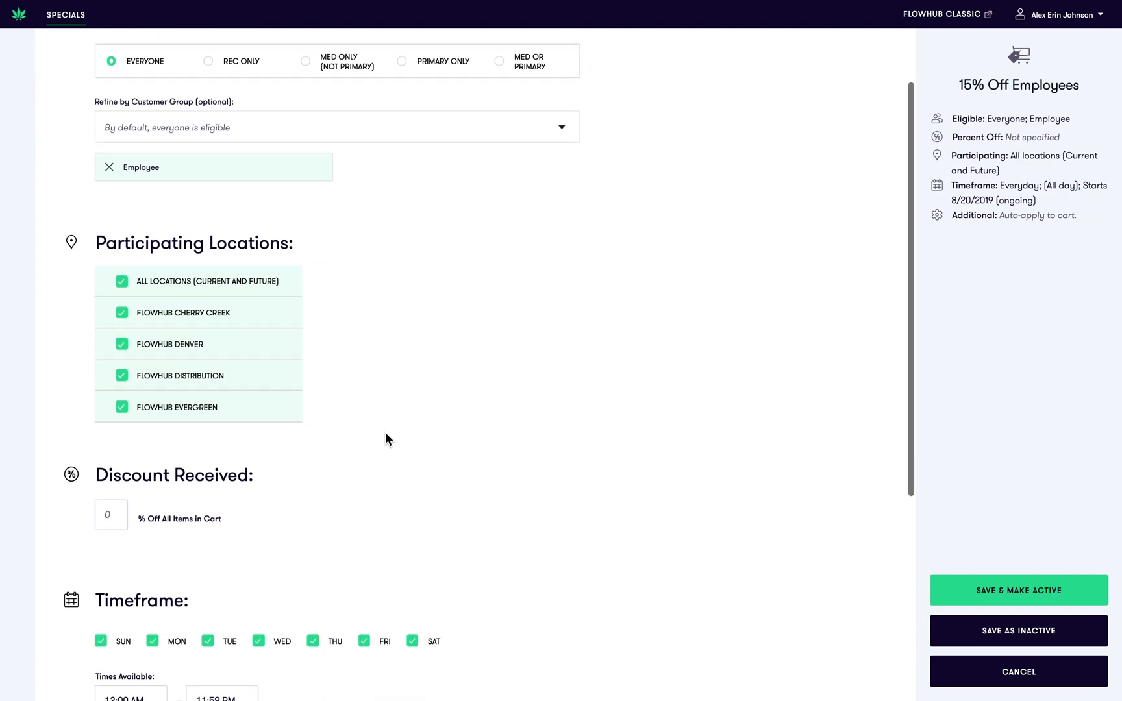
scroll("down", 3)
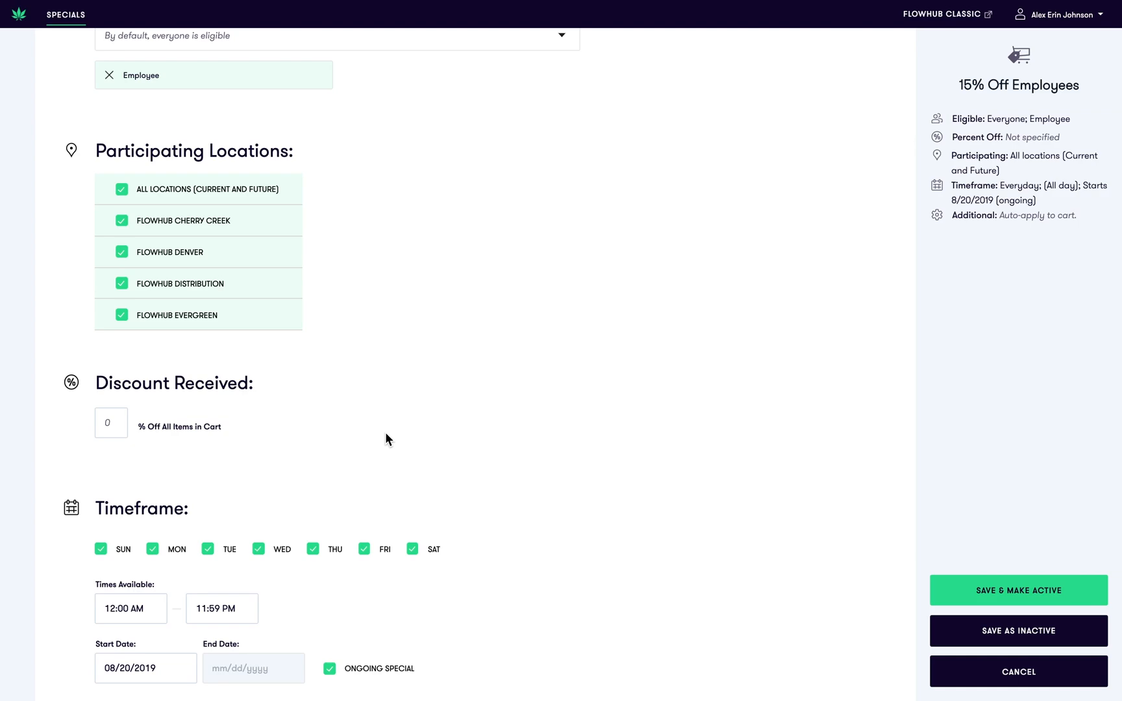
mouse_move(321, 357)
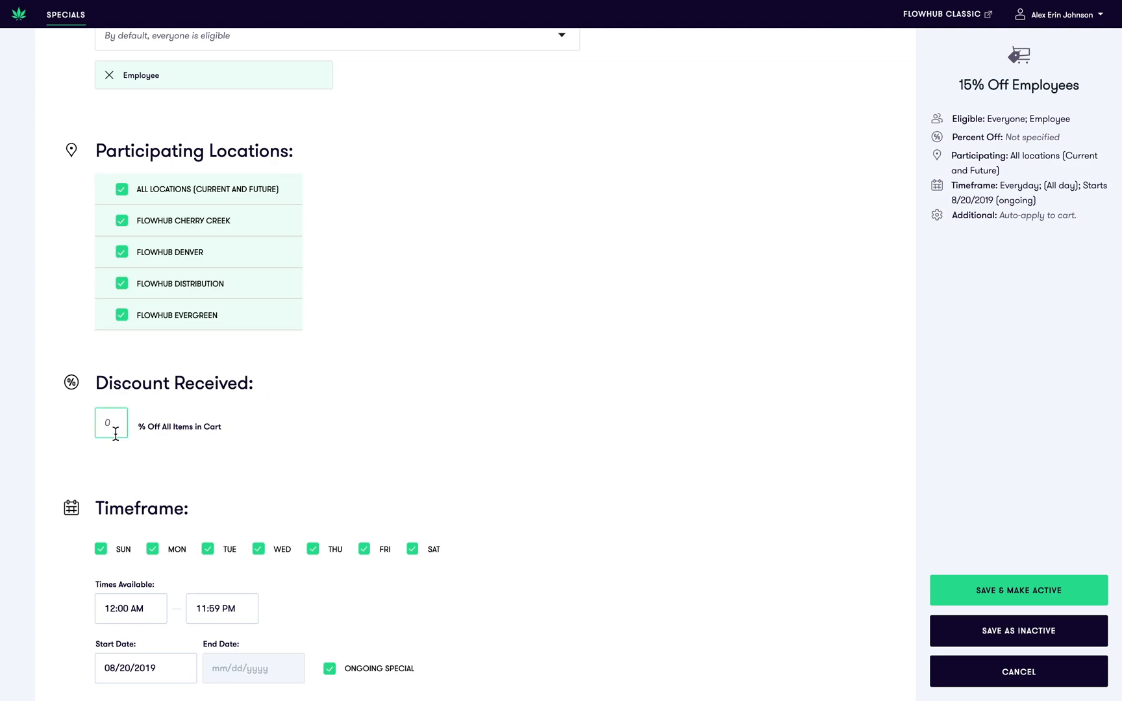
type("15")
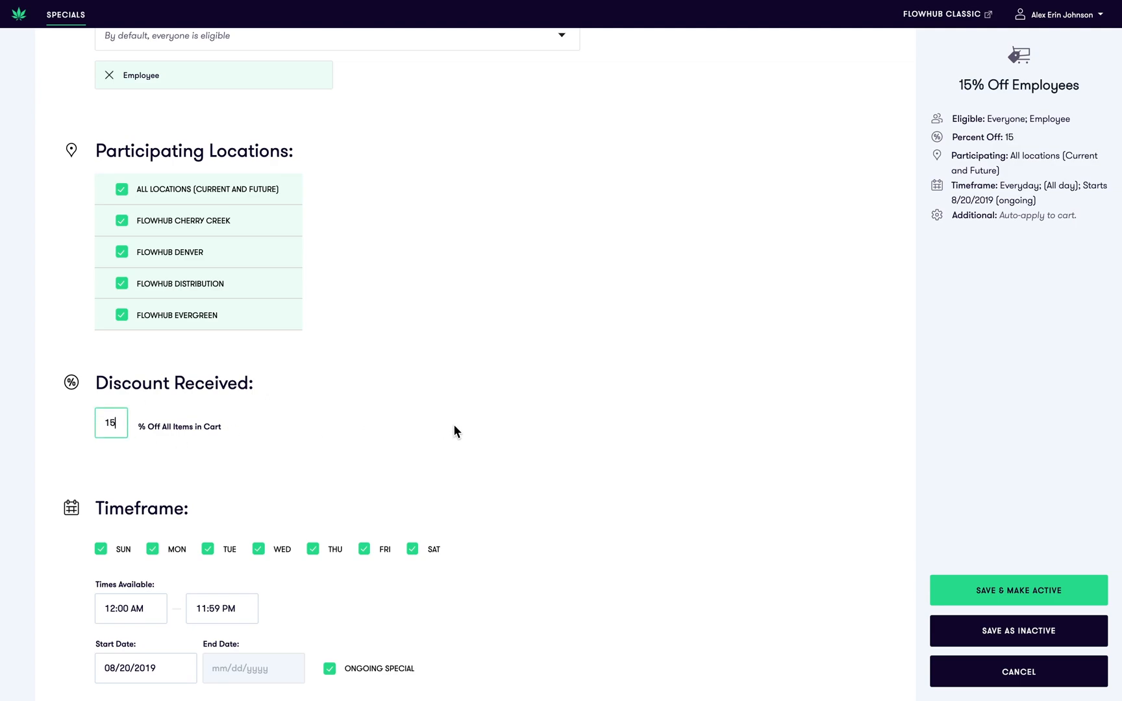
mouse_move(432, 457)
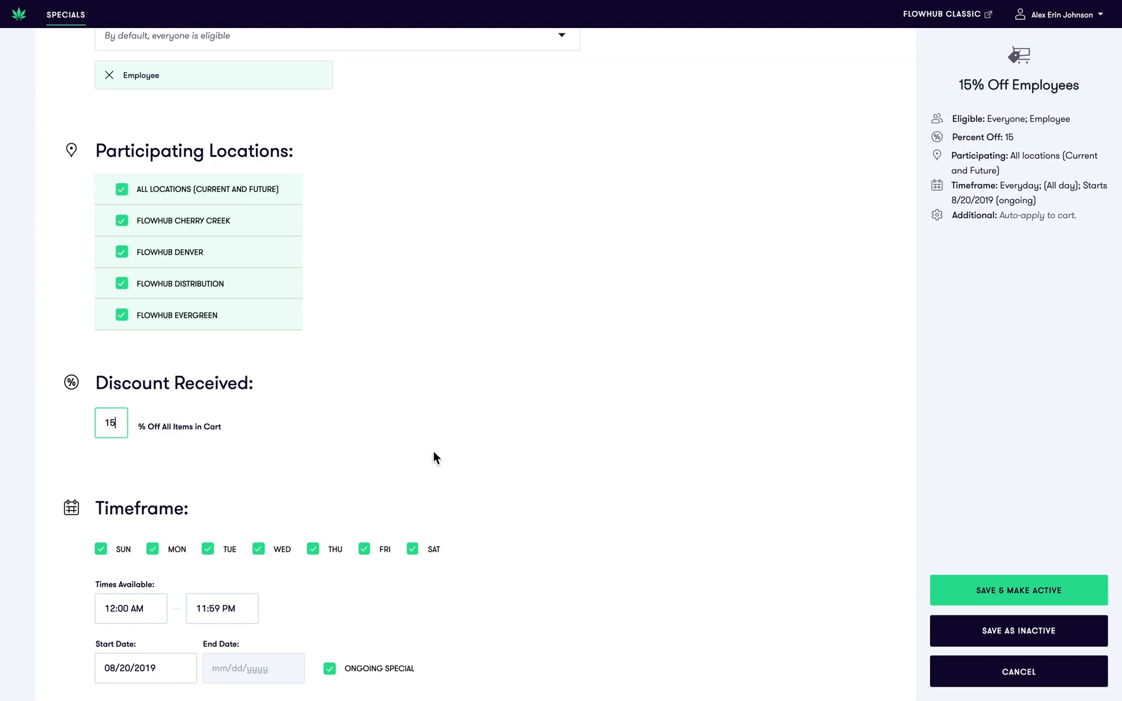
scroll("down", 3)
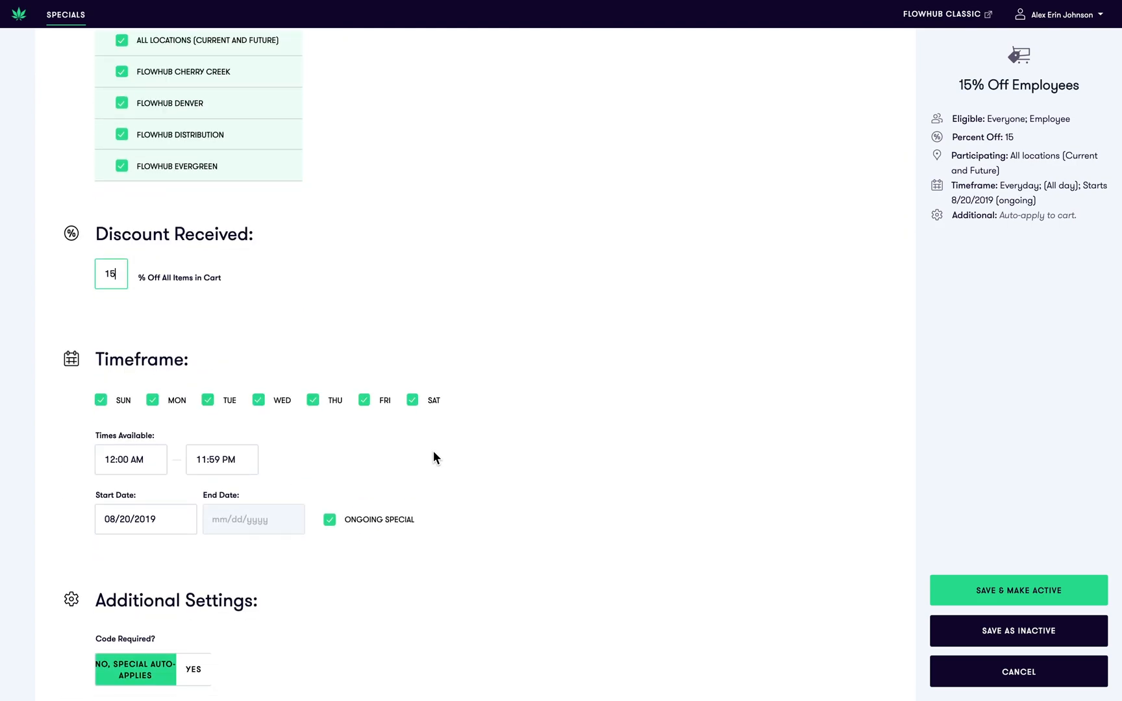
mouse_move(97, 370)
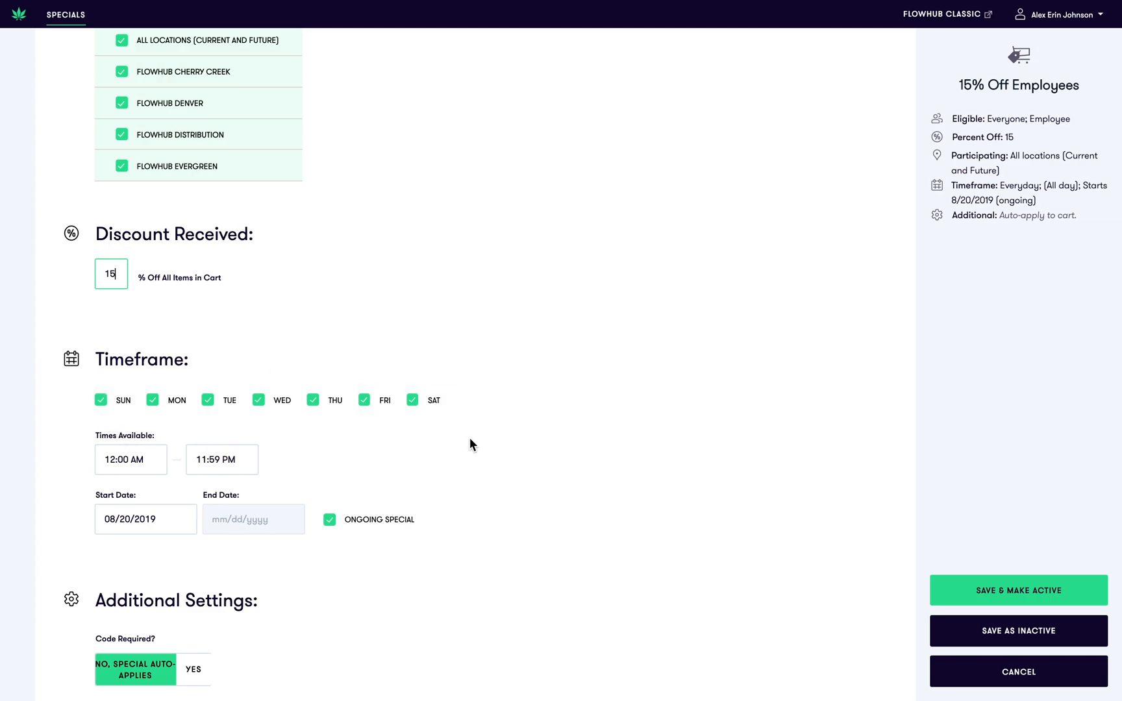
mouse_move(290, 461)
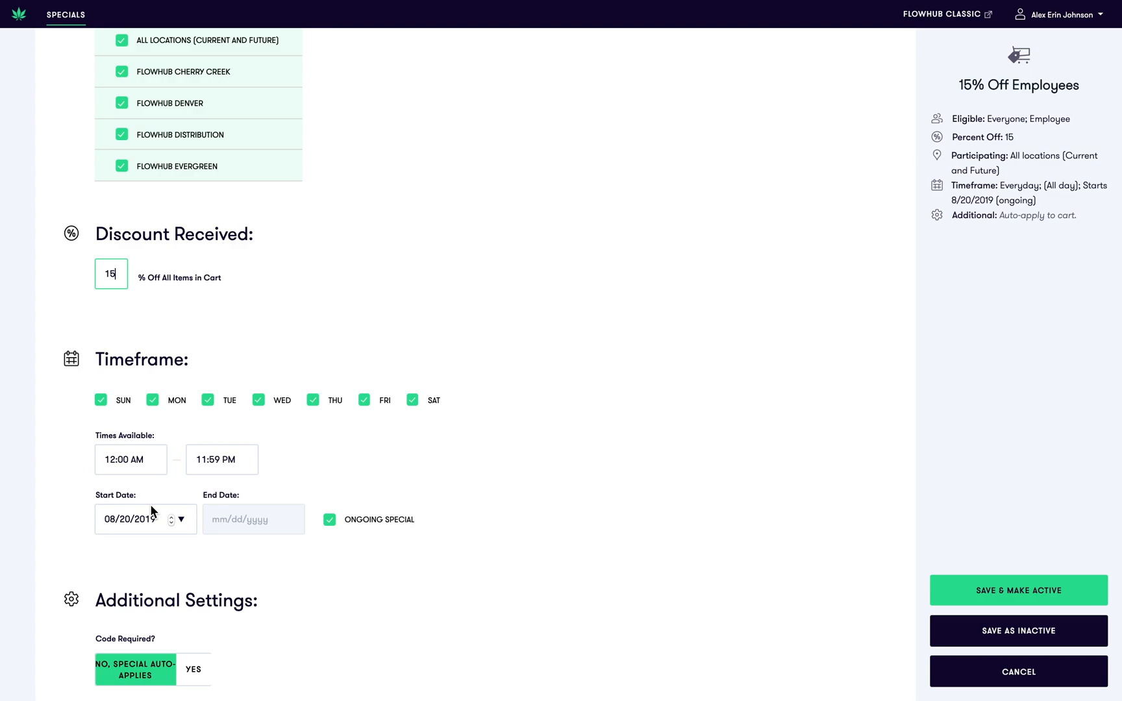
mouse_move(295, 509)
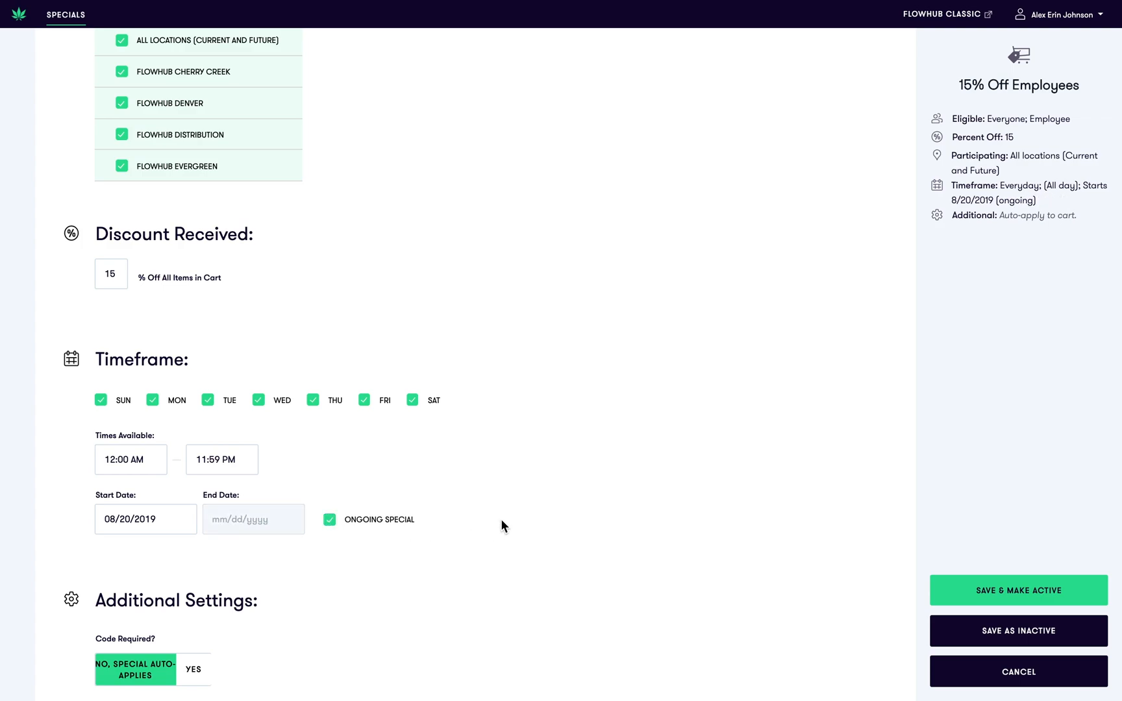
mouse_move(552, 513)
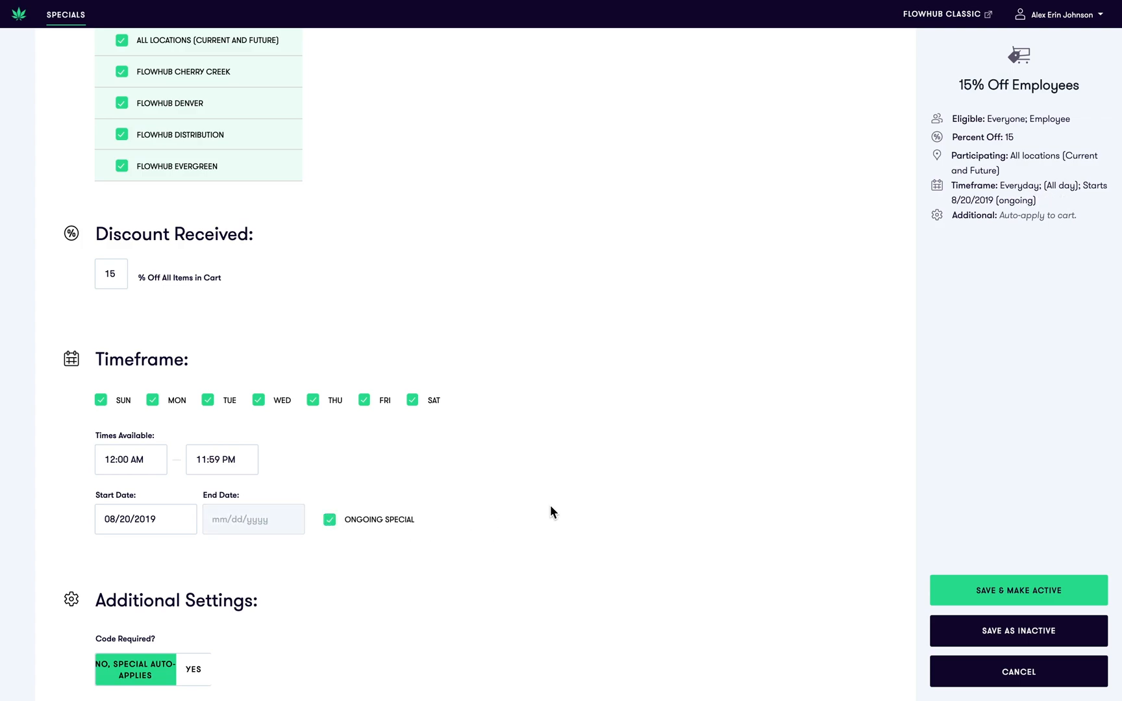
scroll("down", 3)
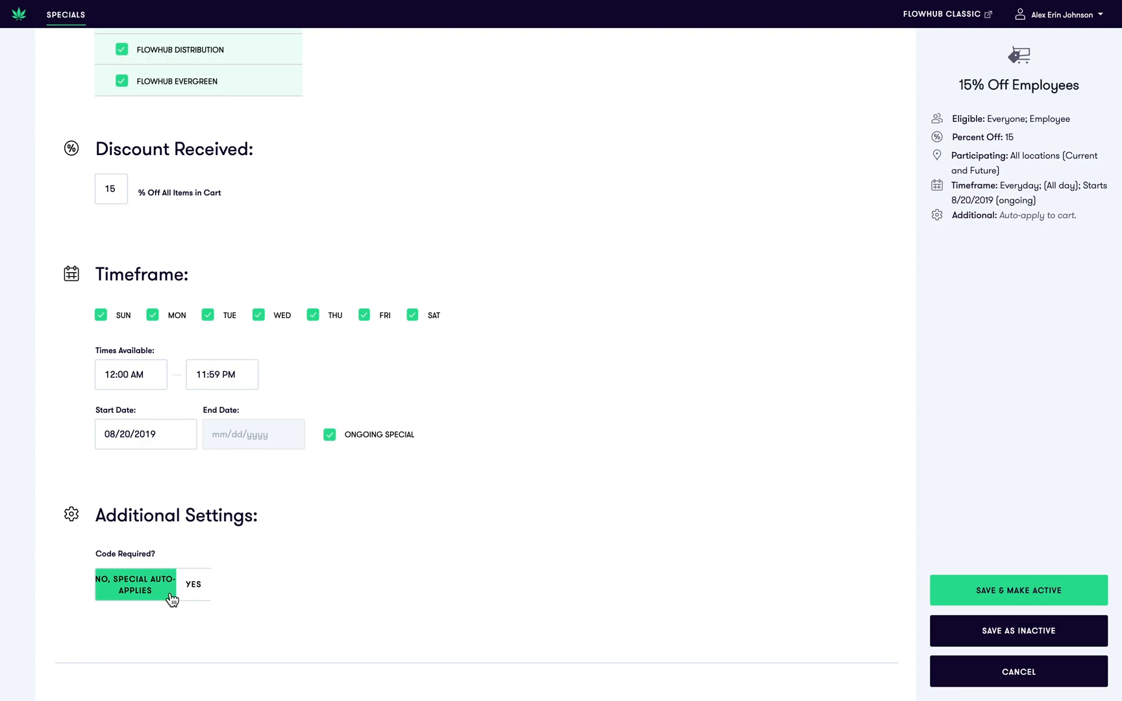
mouse_move(375, 594)
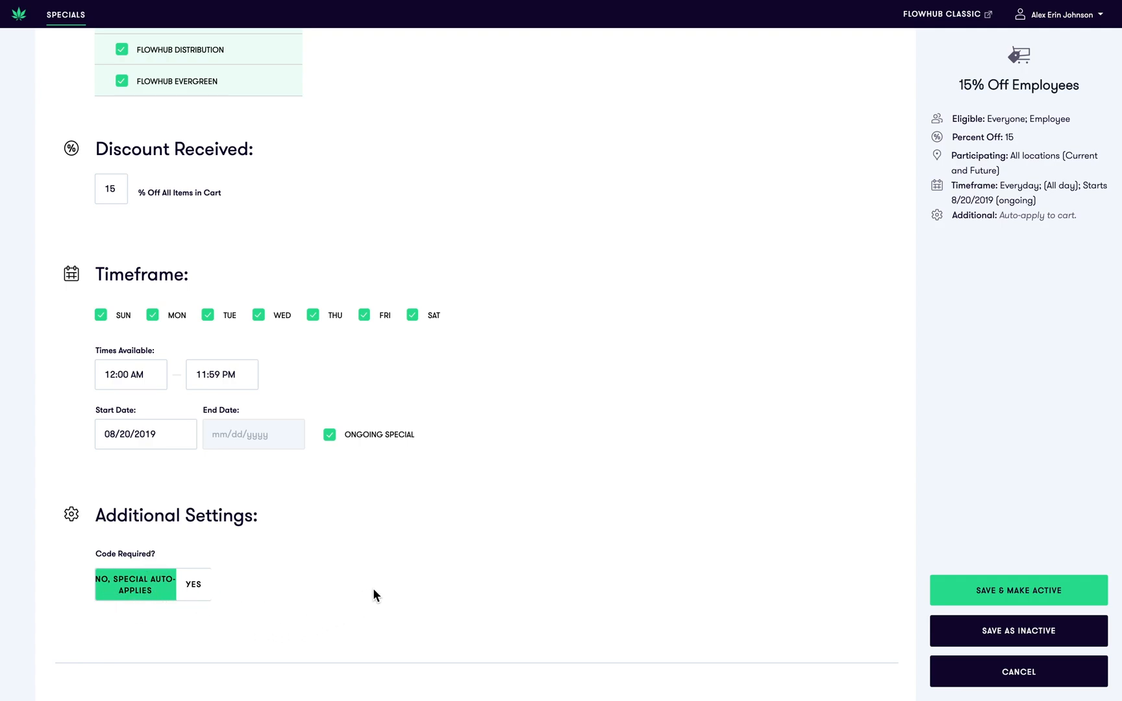
left_click(192, 584)
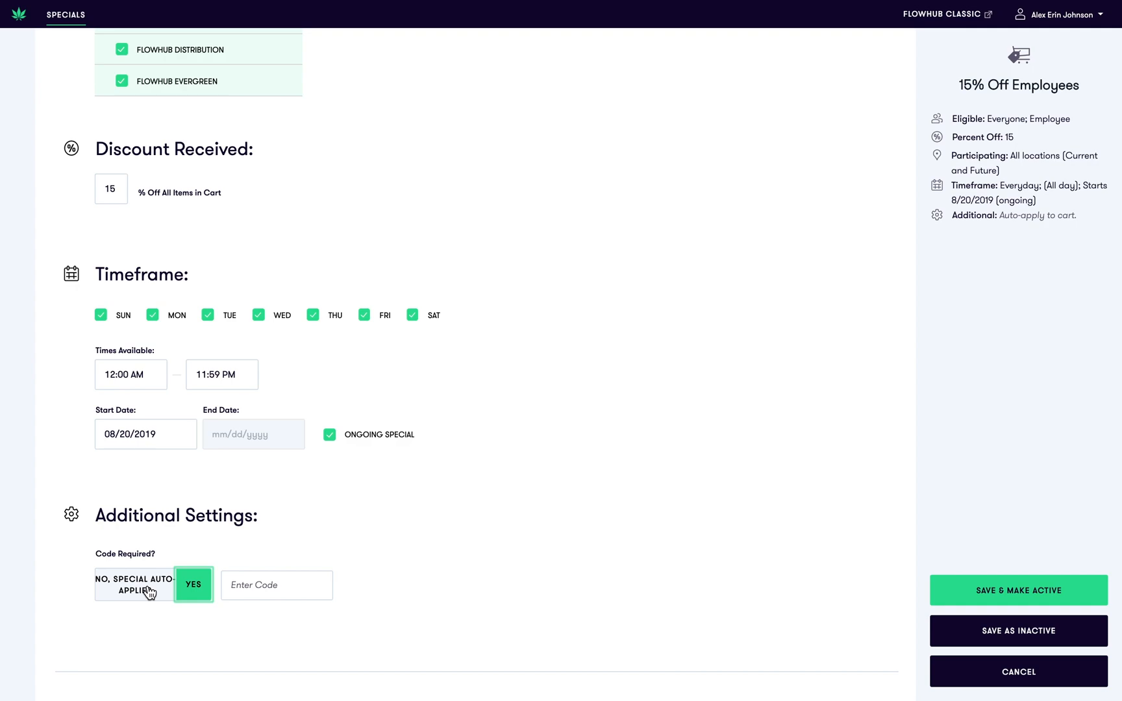
left_click(135, 584)
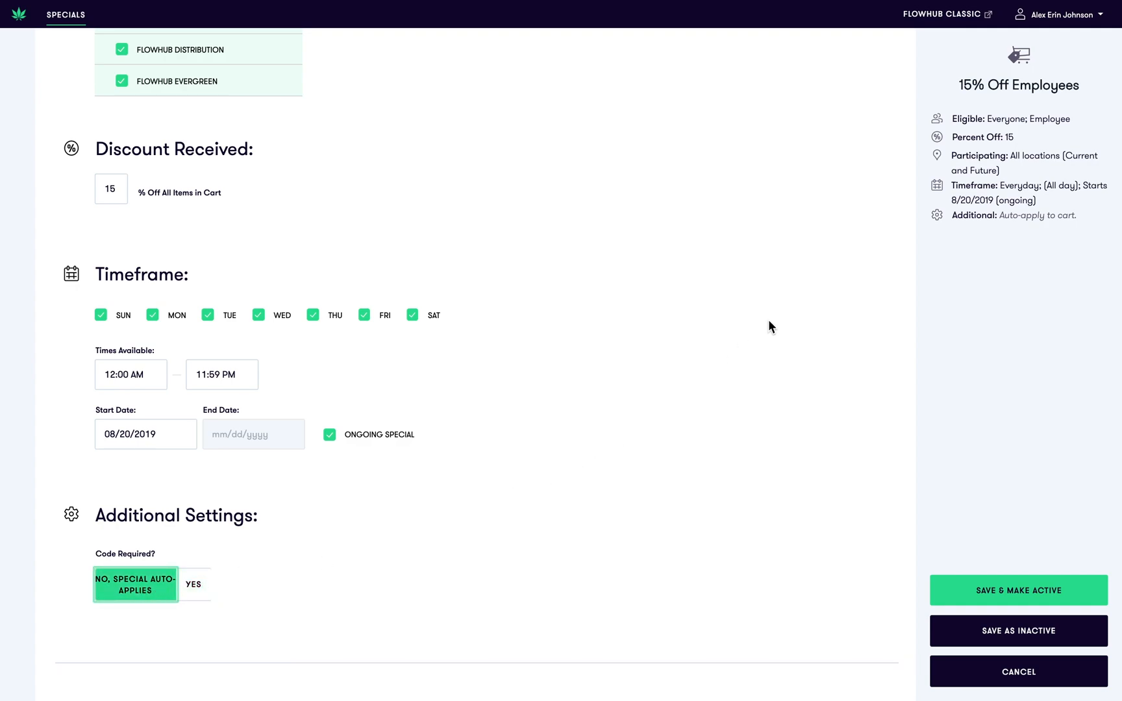
mouse_move(951, 124)
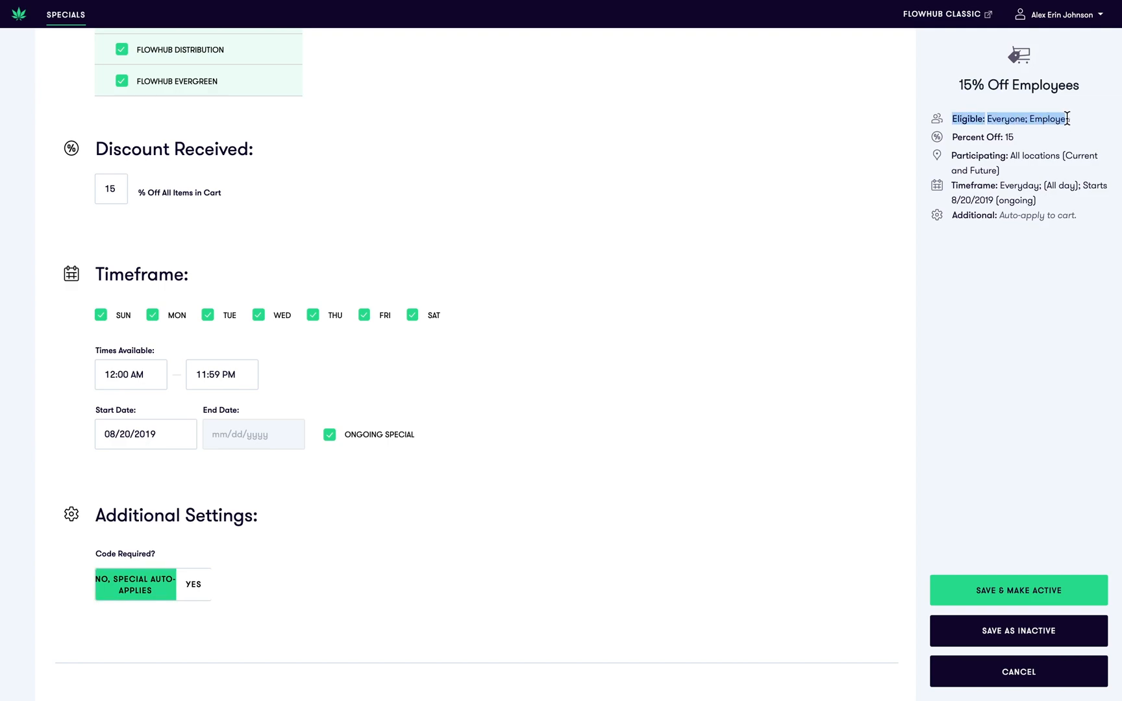
mouse_move(1056, 155)
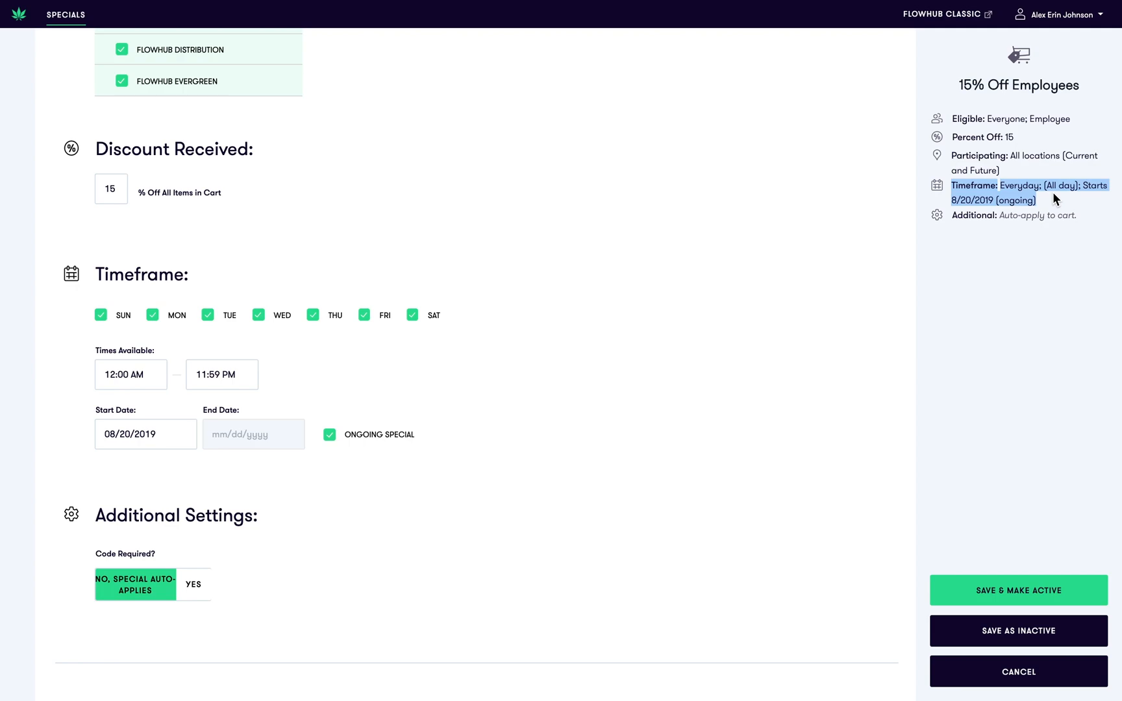
mouse_move(964, 222)
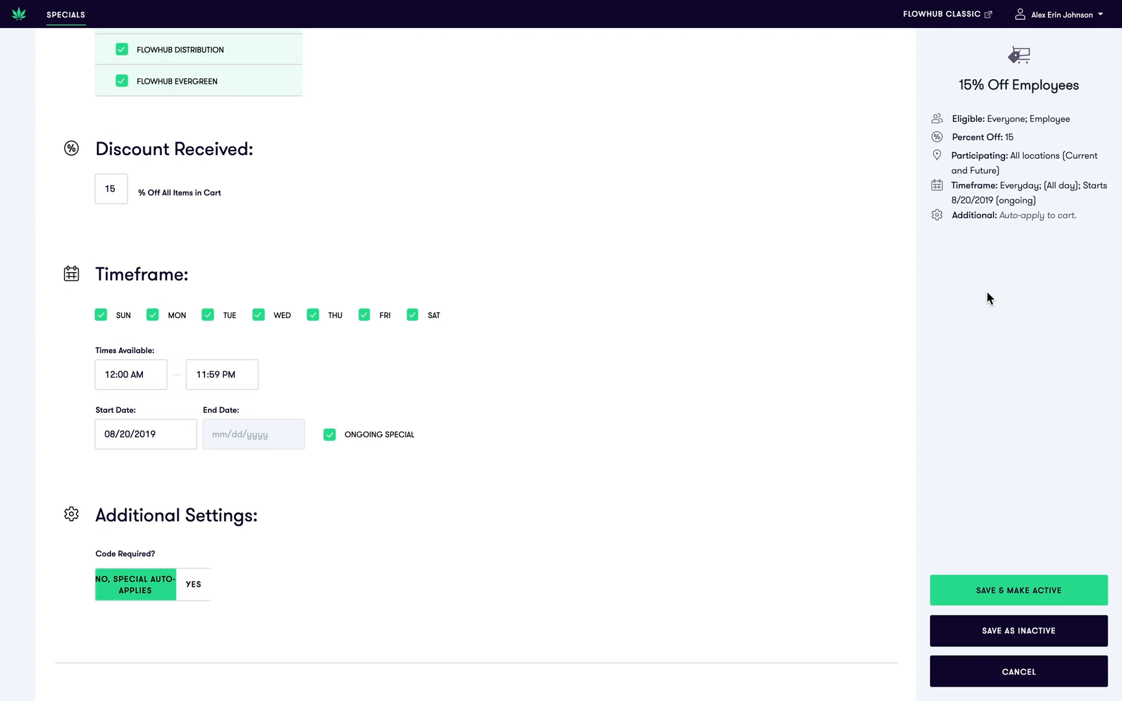
mouse_move(1009, 630)
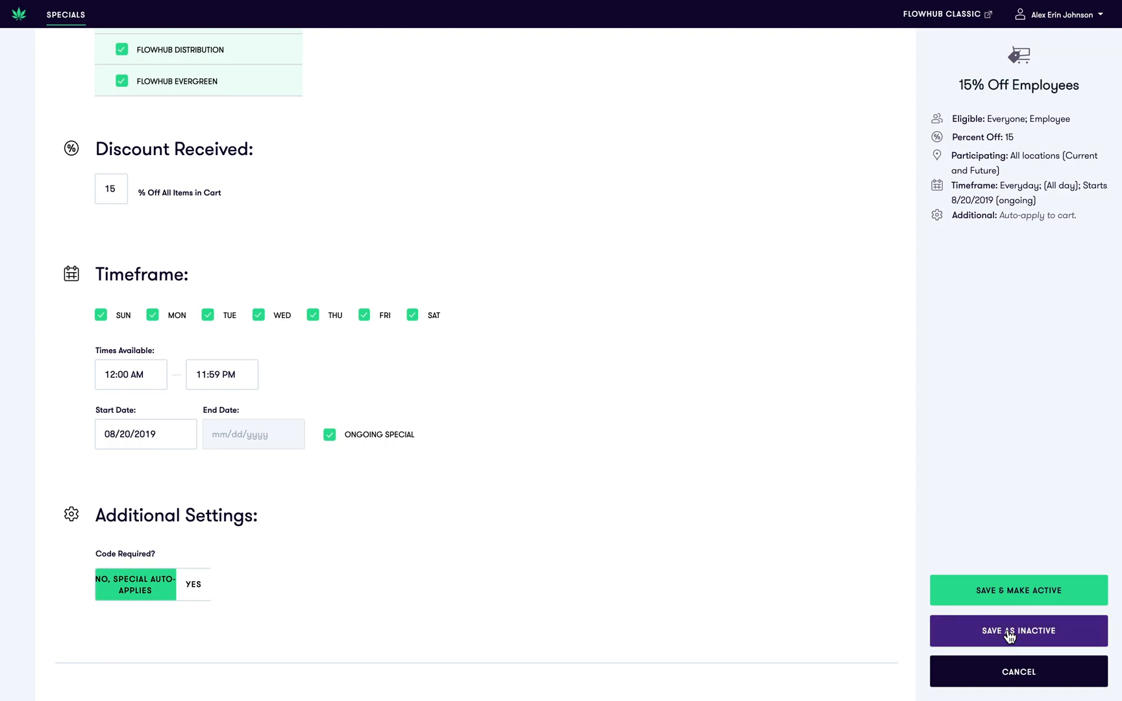
Save 15% Off Employees as inactive, then toggle its status to Active
left_click(1018, 630)
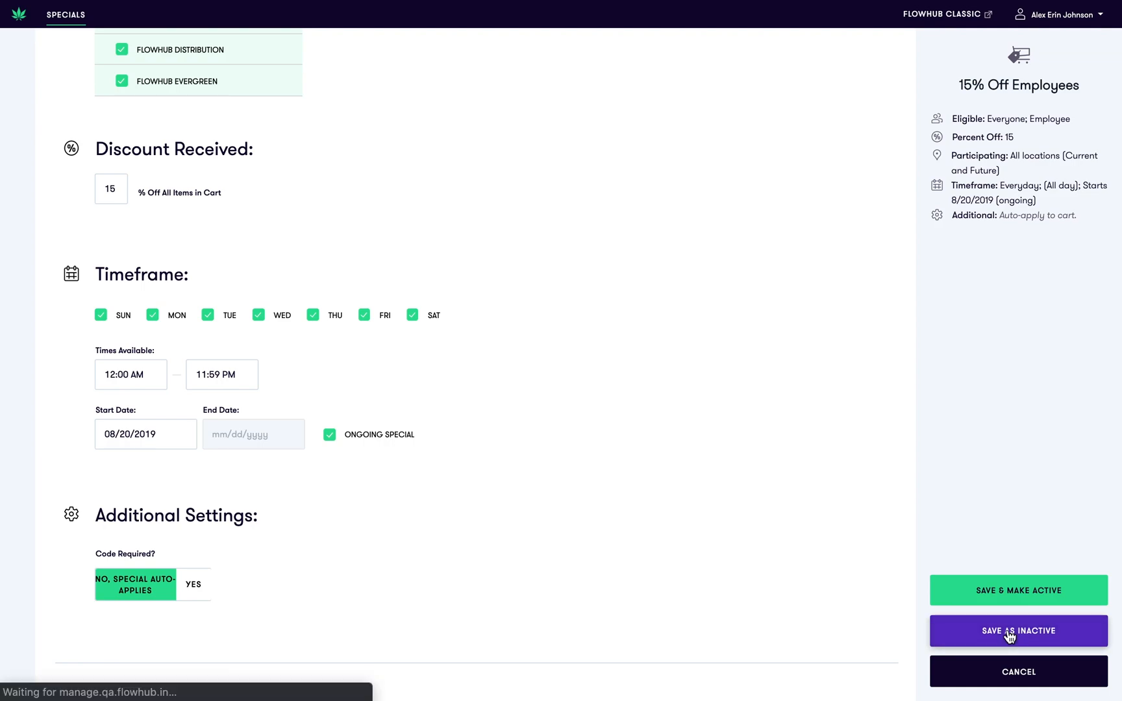
left_click(1016, 629)
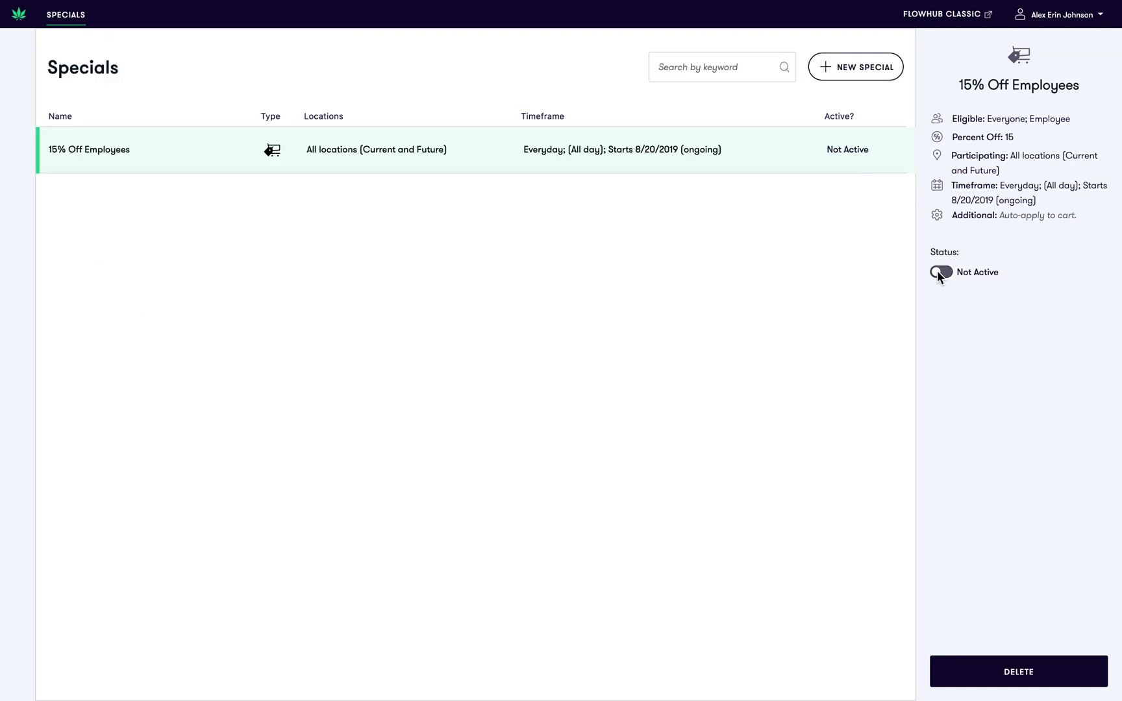
left_click(941, 271)
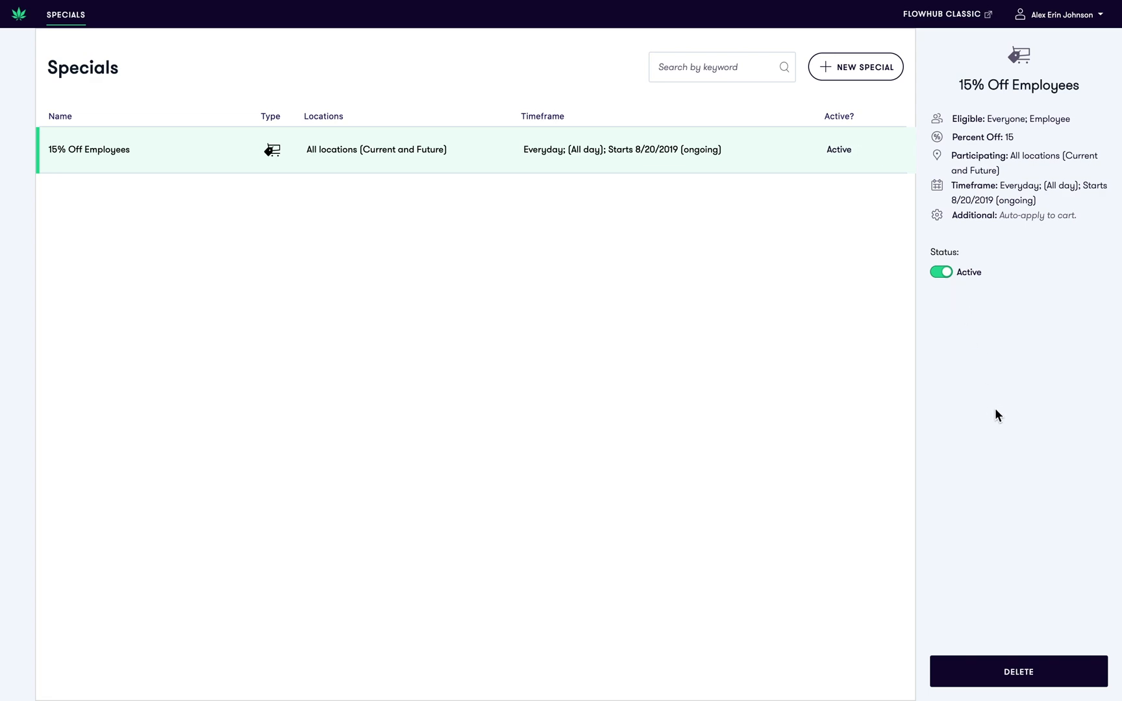
mouse_move(544, 338)
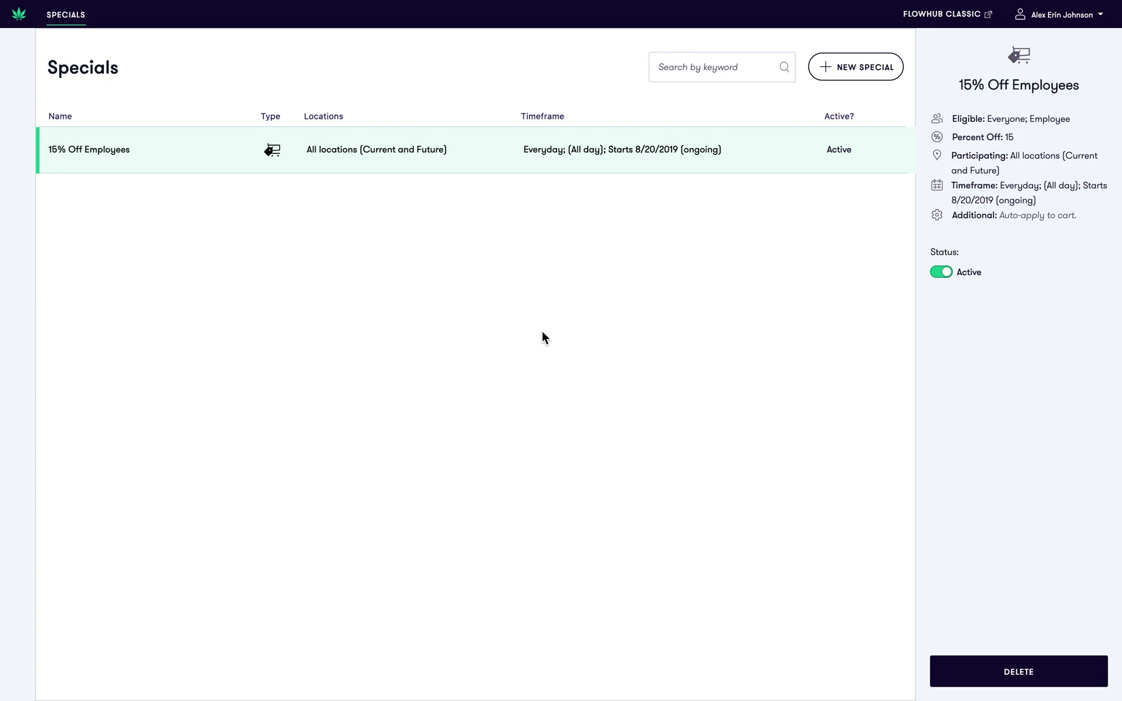
left_click(945, 14)
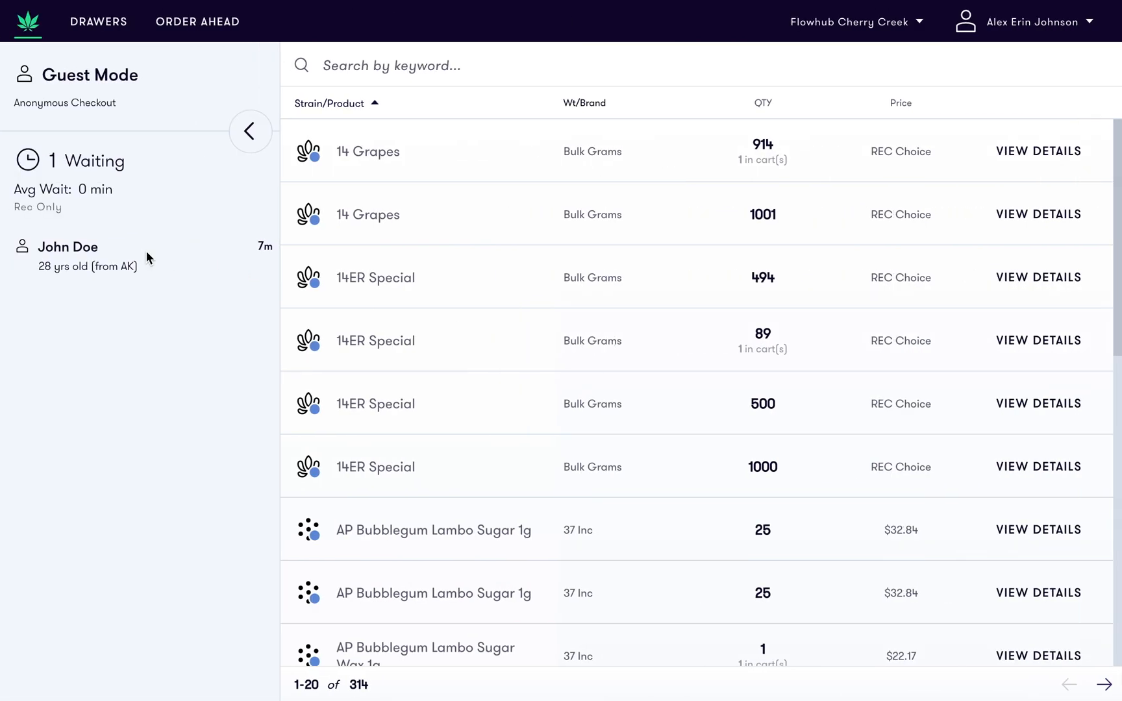
Check out the waiting customer John Doe and add 14 Grapes to the cart
left_click(67, 246)
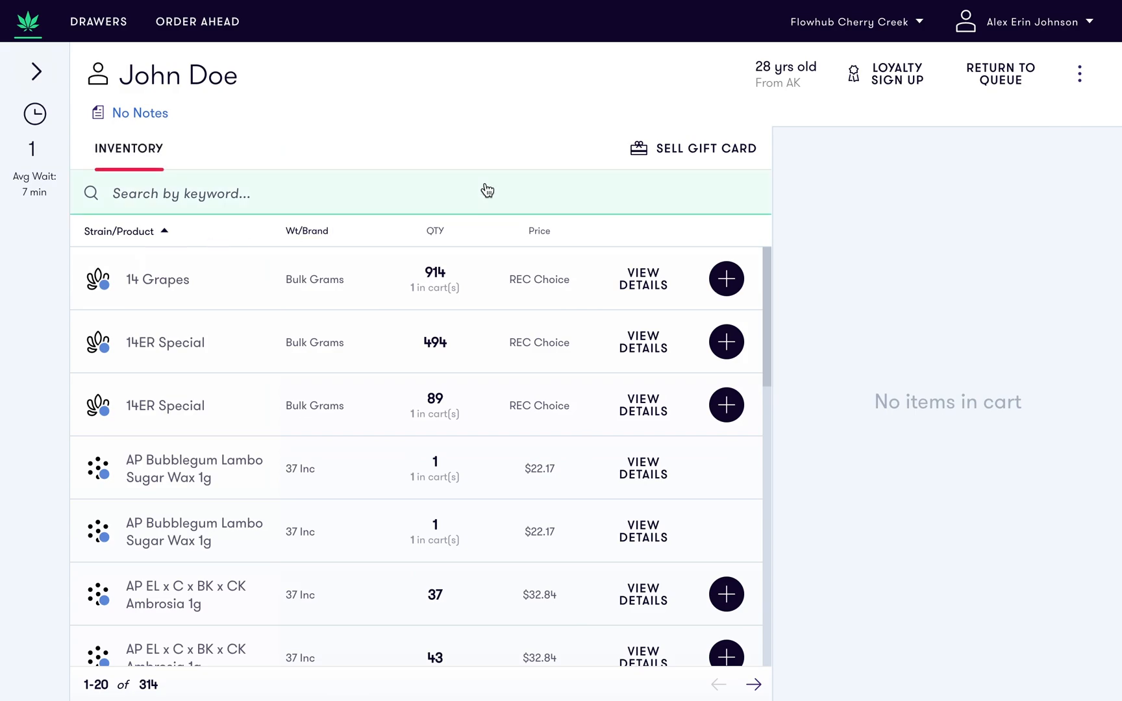
mouse_move(517, 189)
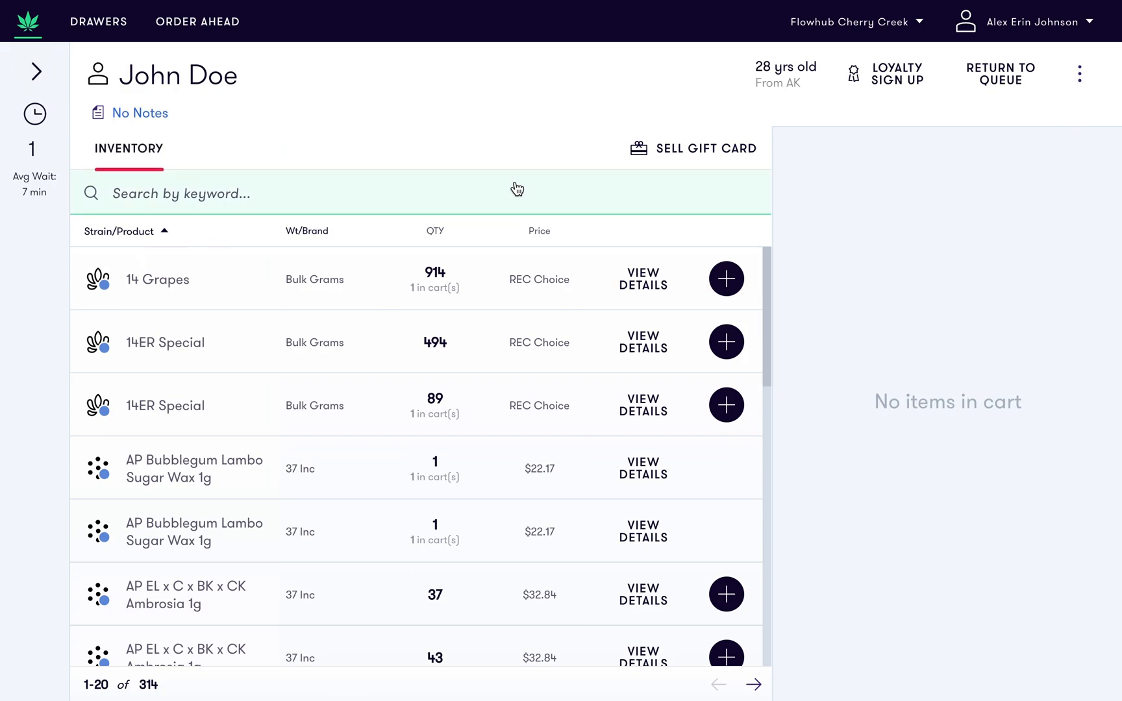
left_click(725, 279)
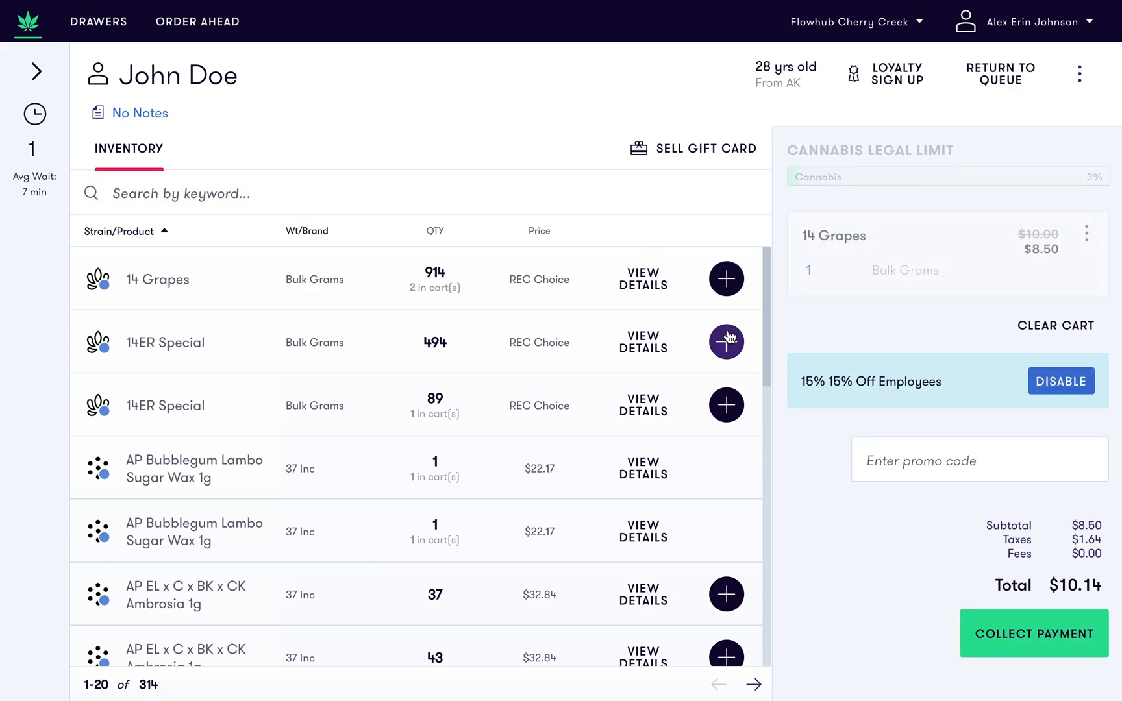
Add 14ER Special so both items show $8.07, total $19.26
left_click(726, 342)
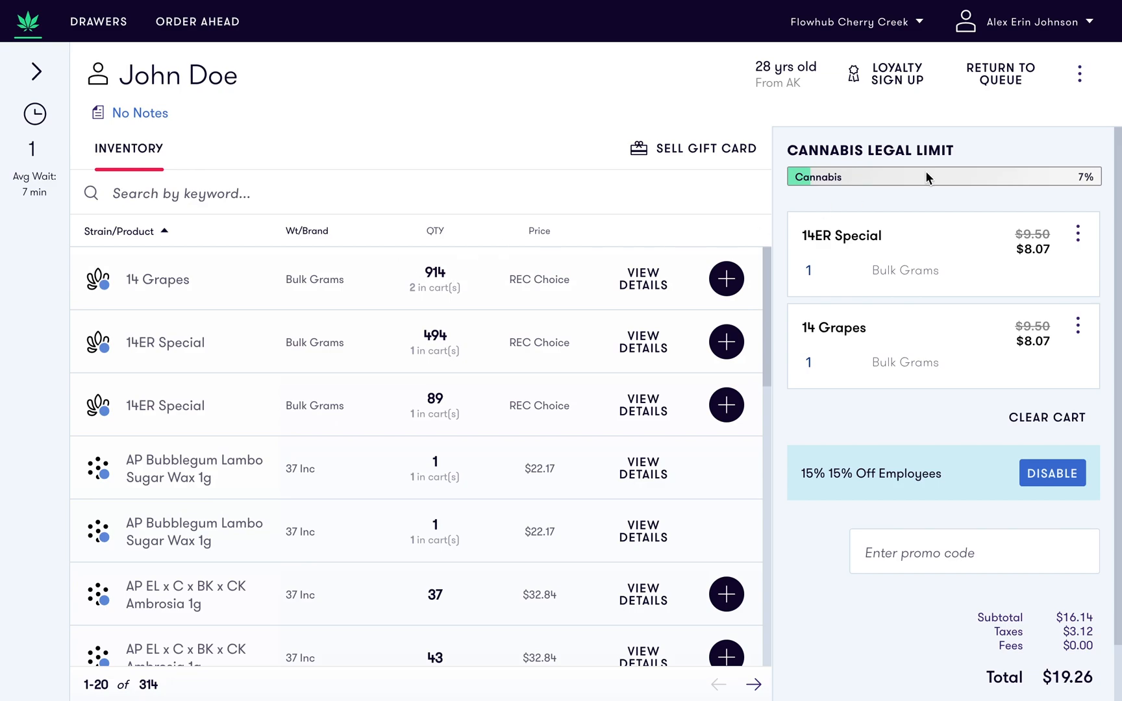
mouse_move(892, 173)
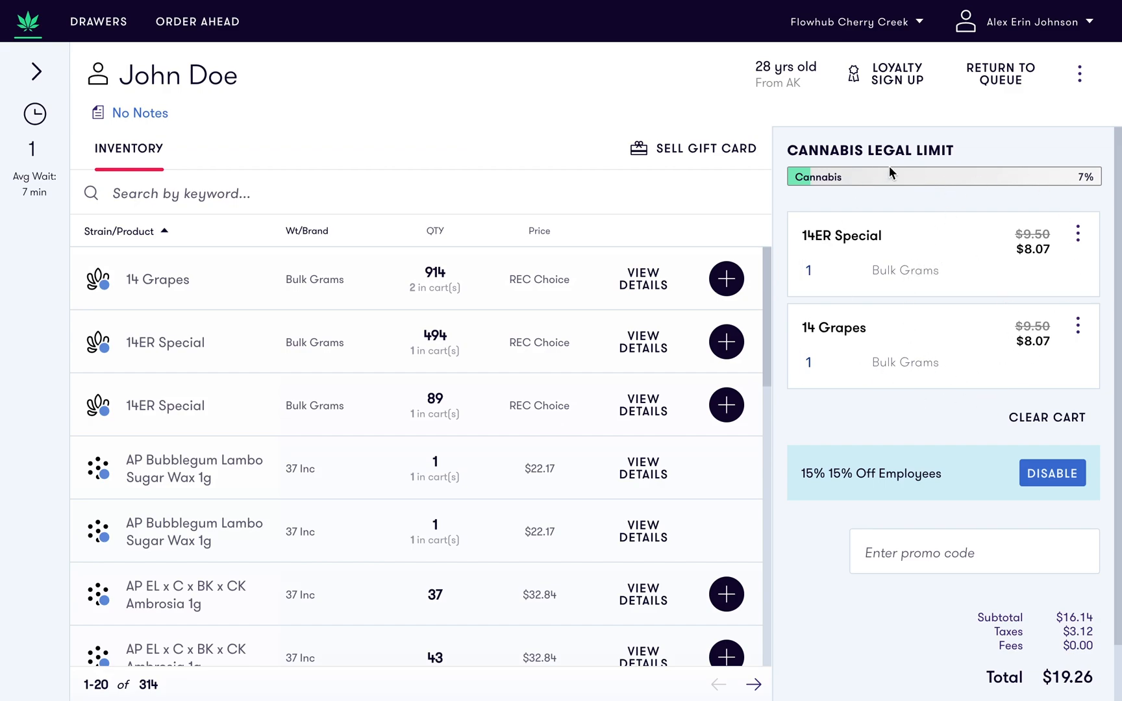
mouse_move(855, 313)
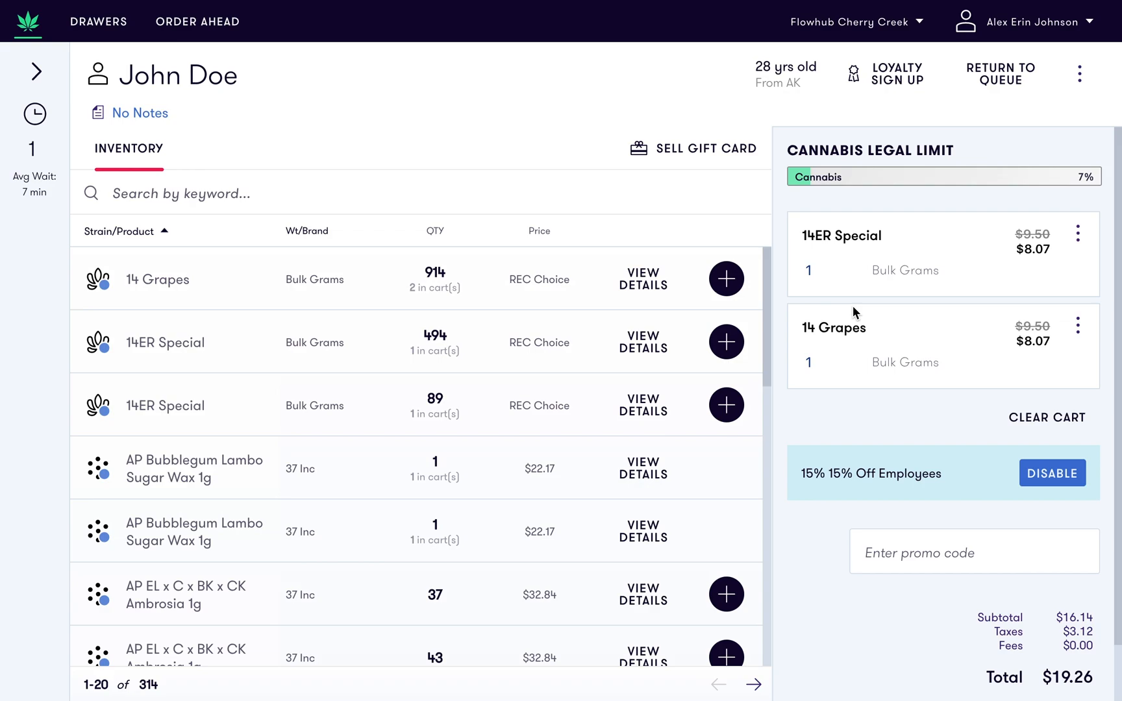
mouse_move(873, 463)
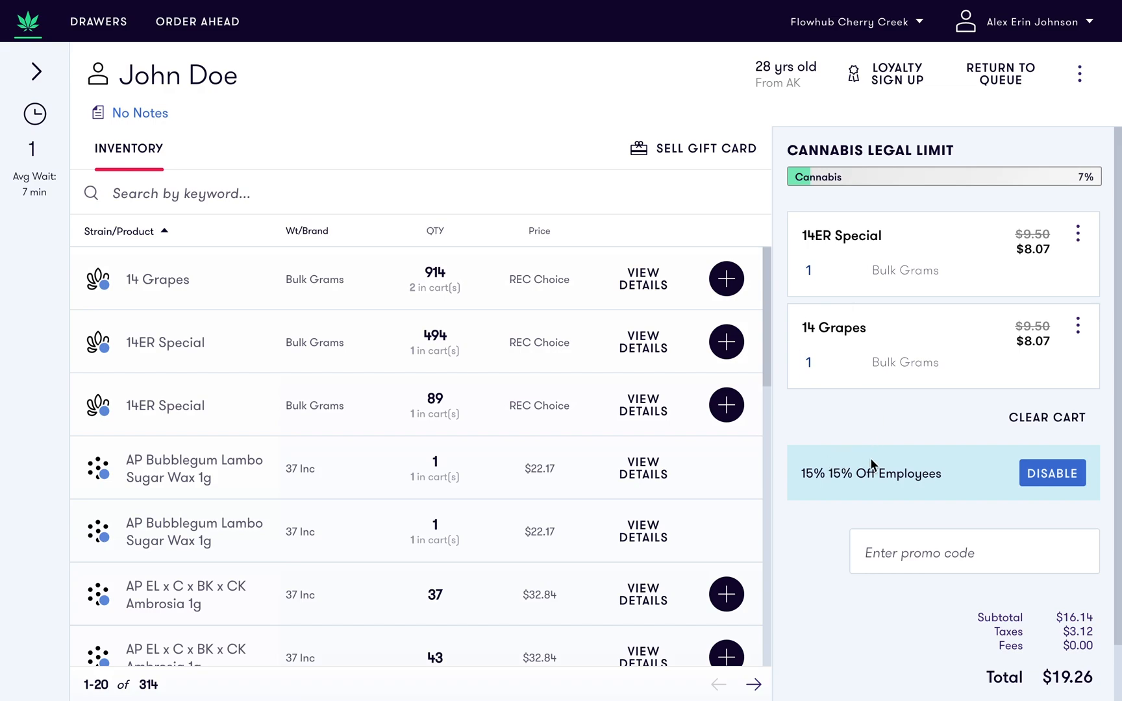
mouse_move(900, 439)
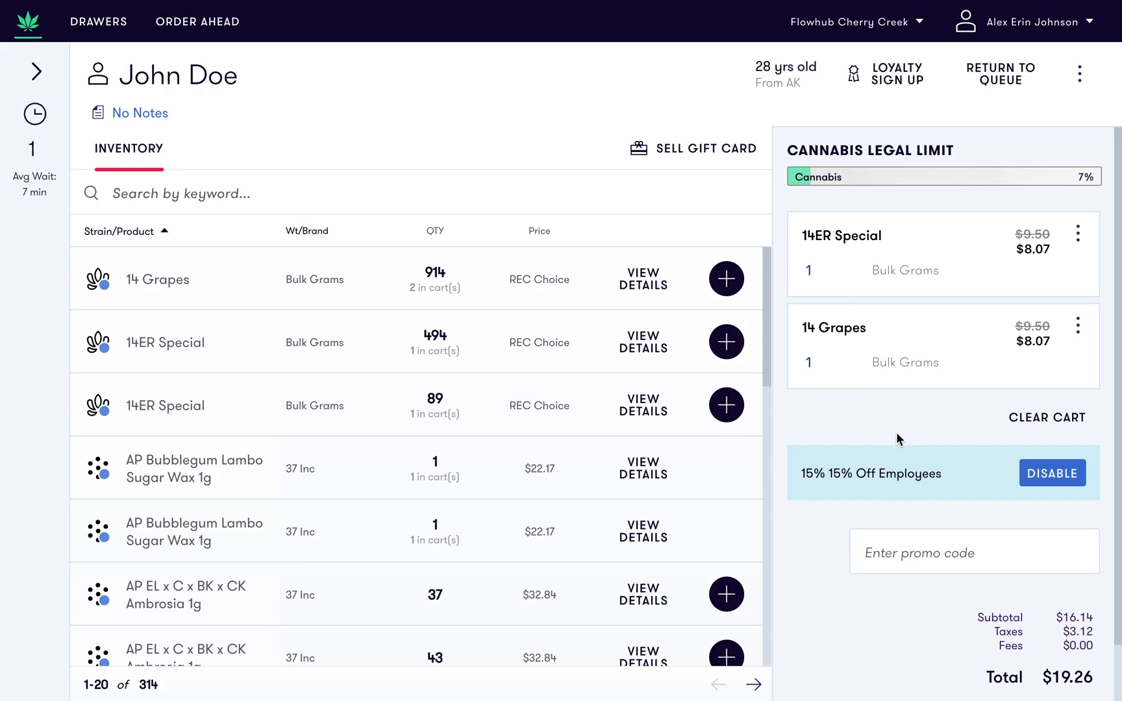